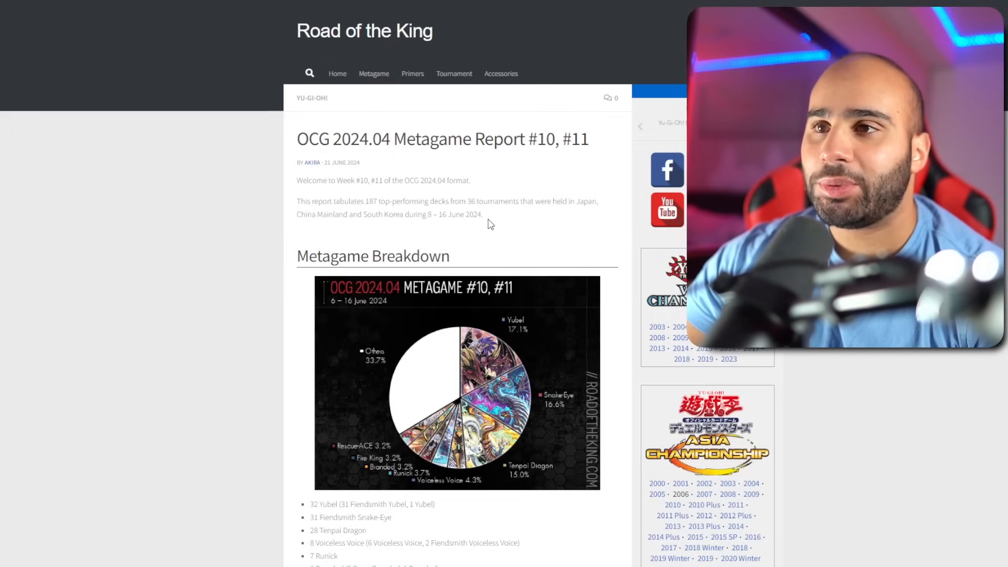
# Scroll past the pie chart to the deck-count list, from 32 Yubel to Salamangreat
pyautogui.moveTo(397, 201); pyautogui.dragTo(421, 256)
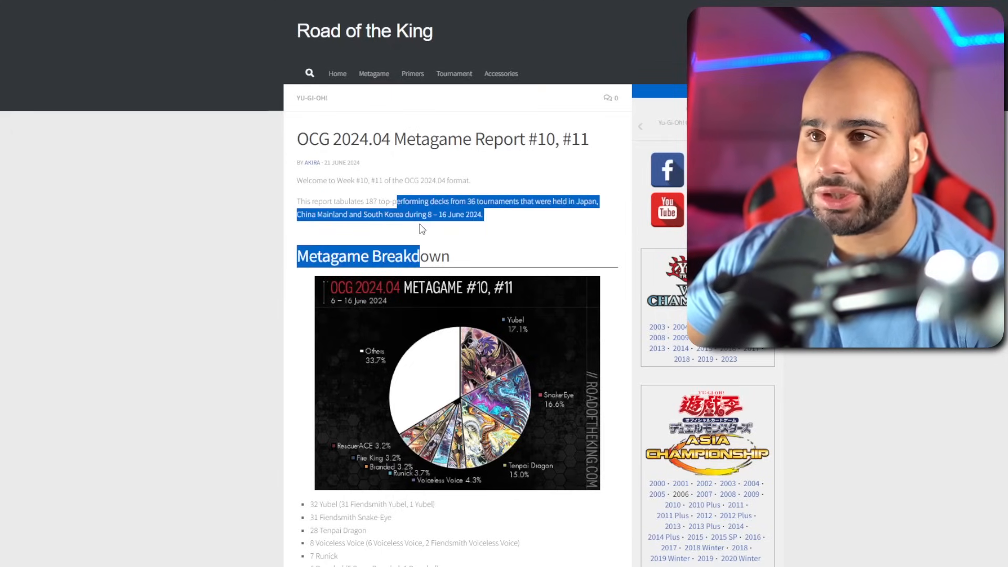
pyautogui.click(419, 229)
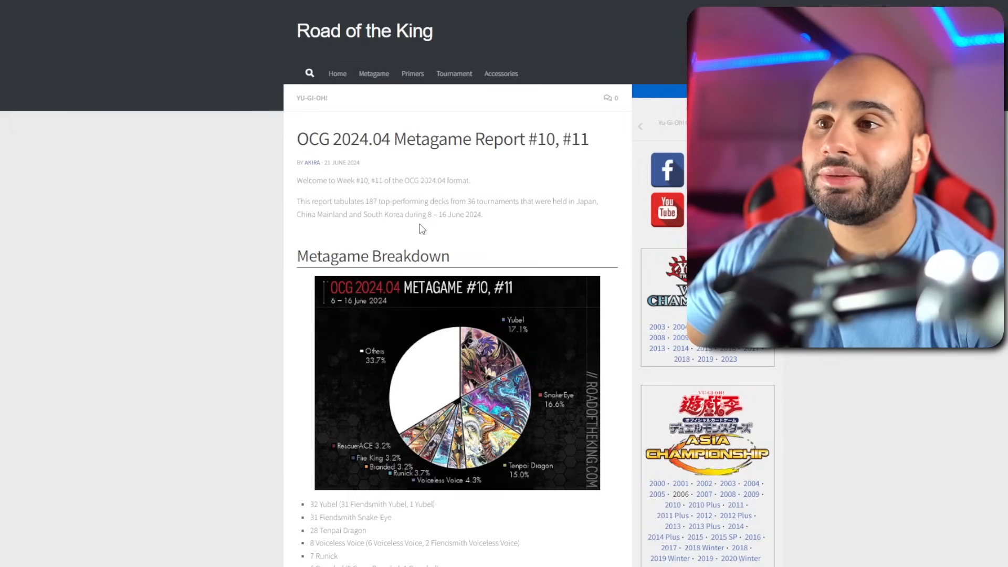
pyautogui.moveTo(415, 210)
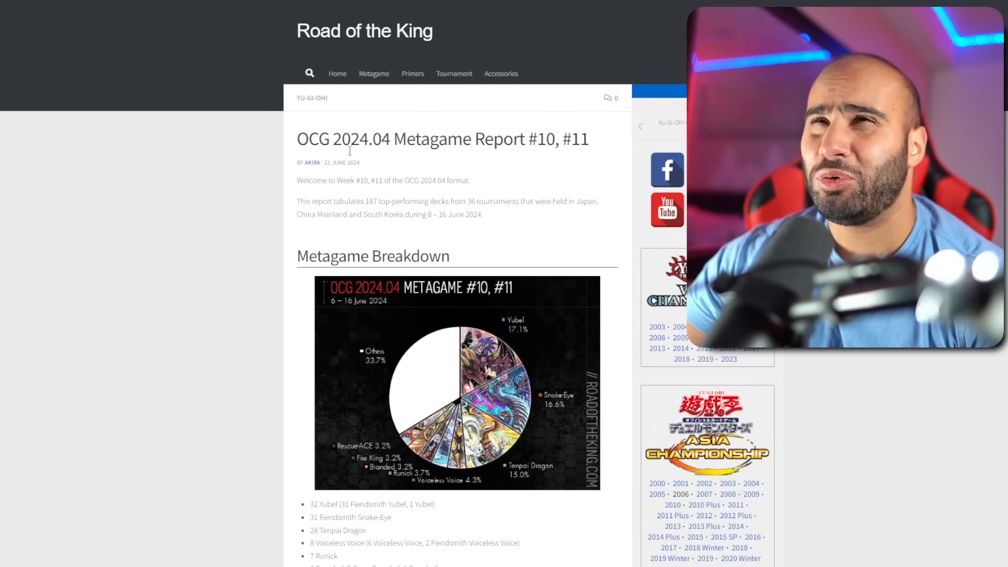
pyautogui.moveTo(252, 175)
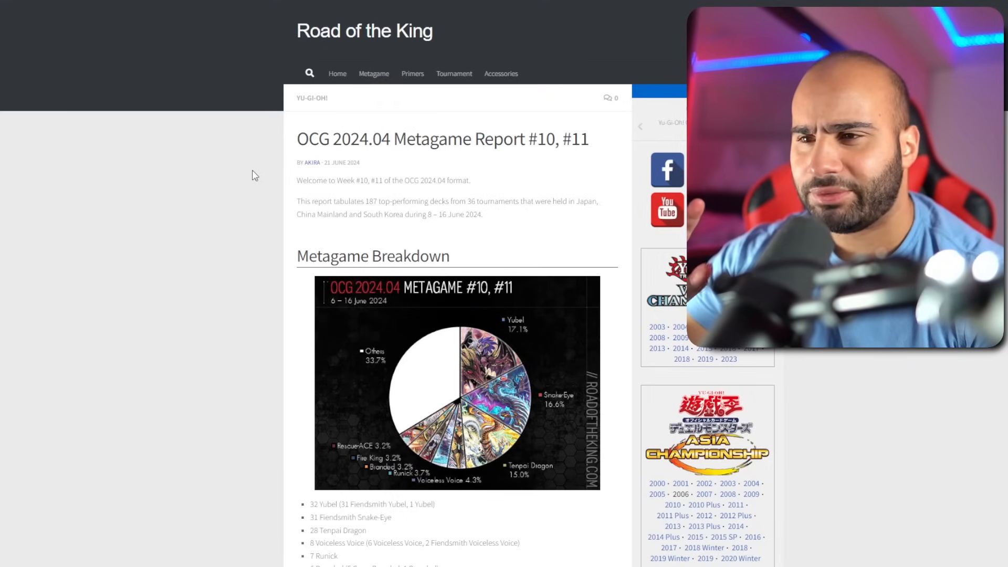
pyautogui.scroll(-3)
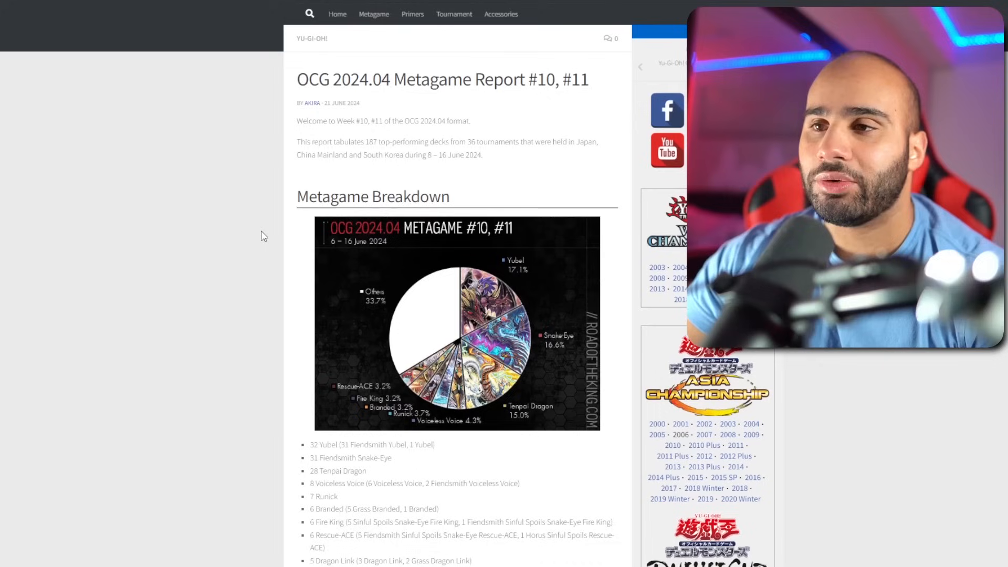
pyautogui.moveTo(281, 255)
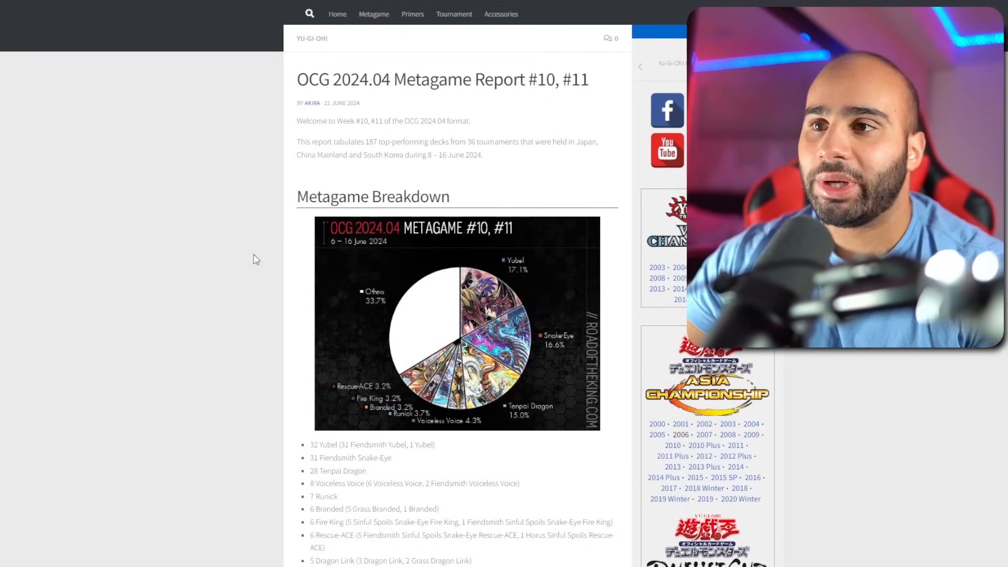
pyautogui.scroll(-3)
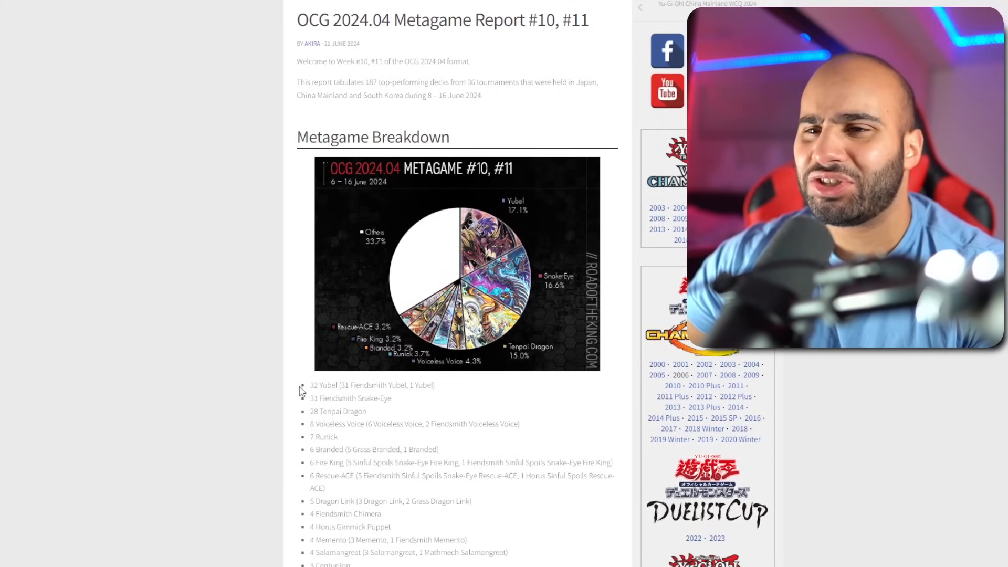
pyautogui.moveTo(311, 385); pyautogui.dragTo(393, 398)
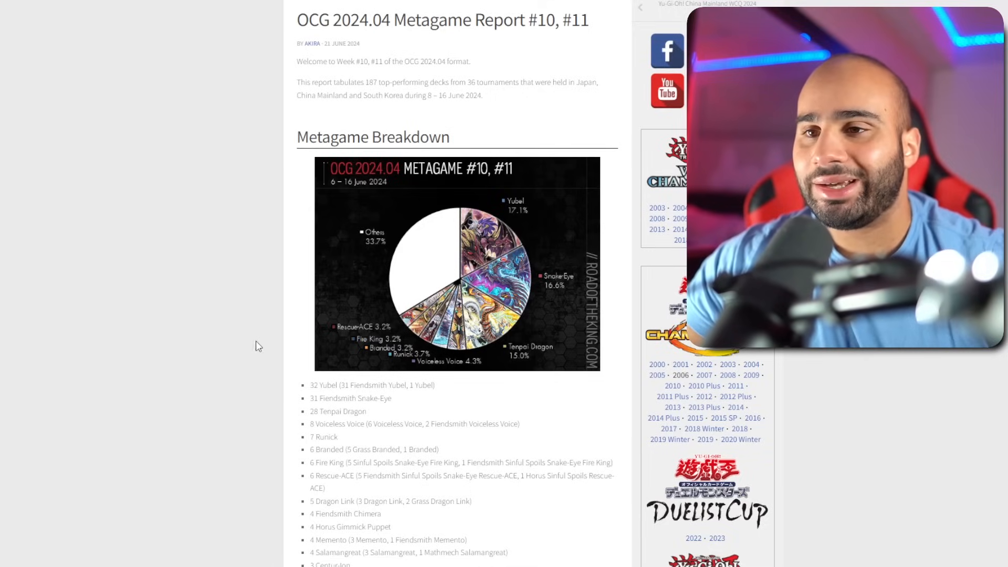
pyautogui.moveTo(218, 314)
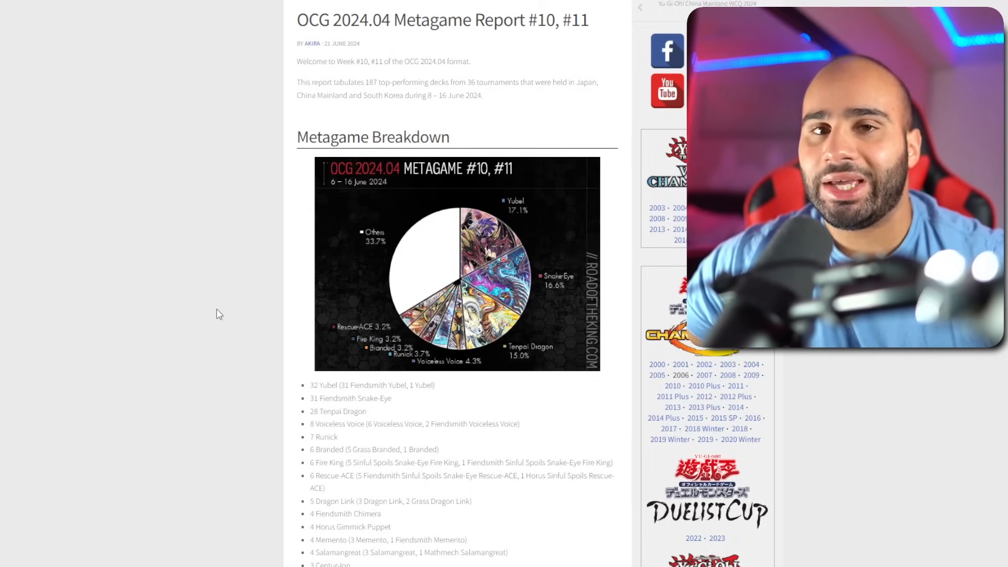
pyautogui.moveTo(206, 286)
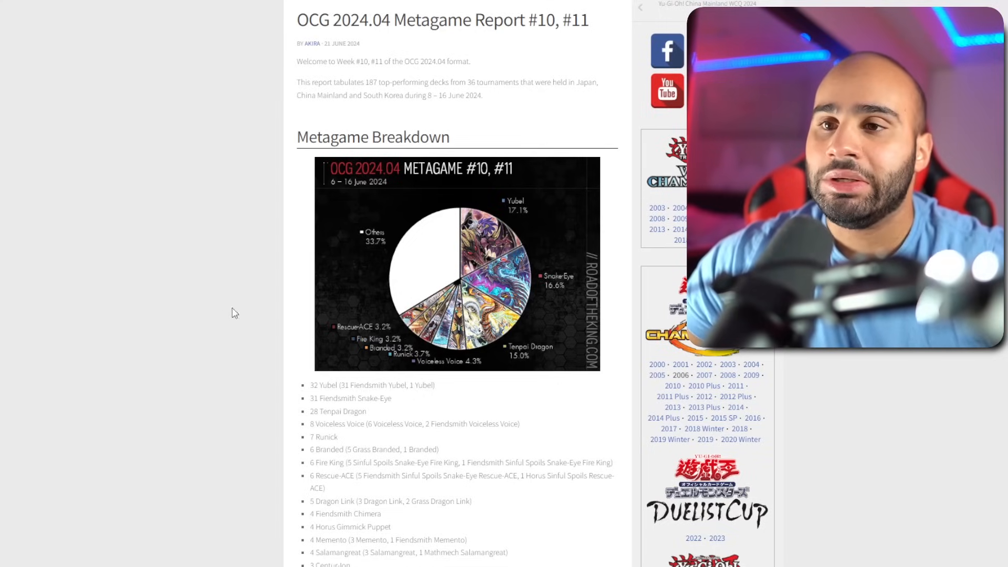
pyautogui.doubleClick(350, 399)
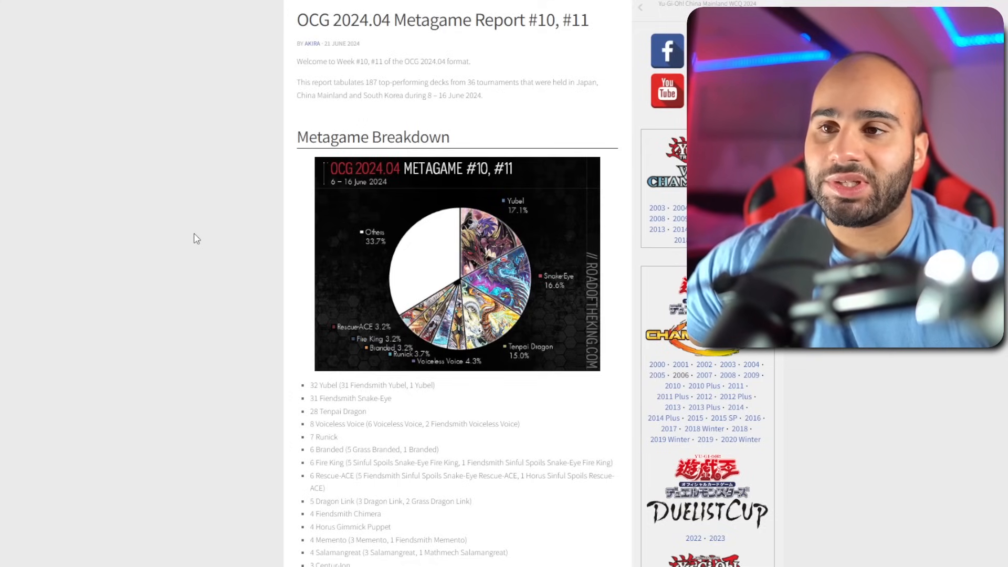
# Scroll further down the deck list and highlight the '28 Tenpai Dragon' entry
pyautogui.scroll(-3)
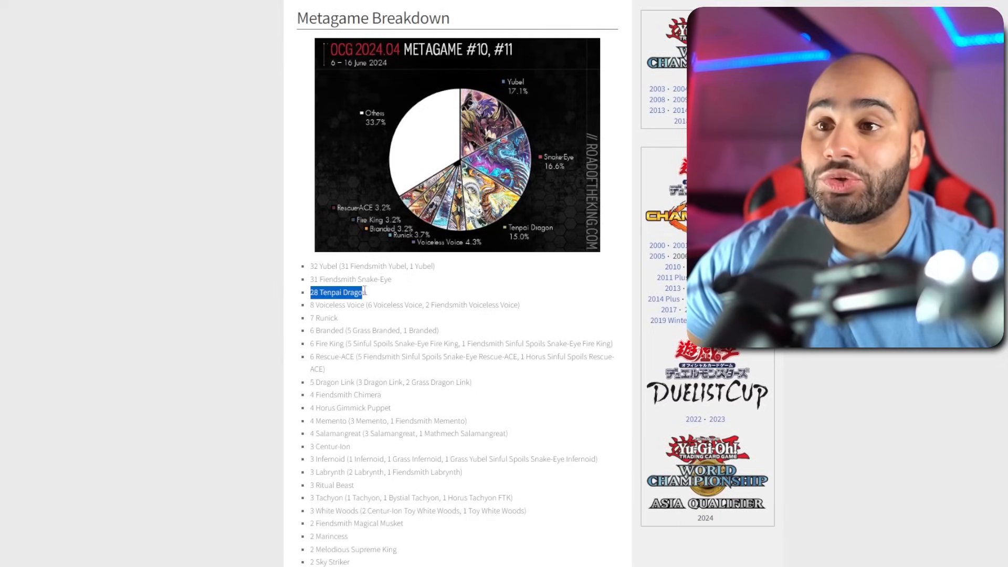
pyautogui.click(376, 294)
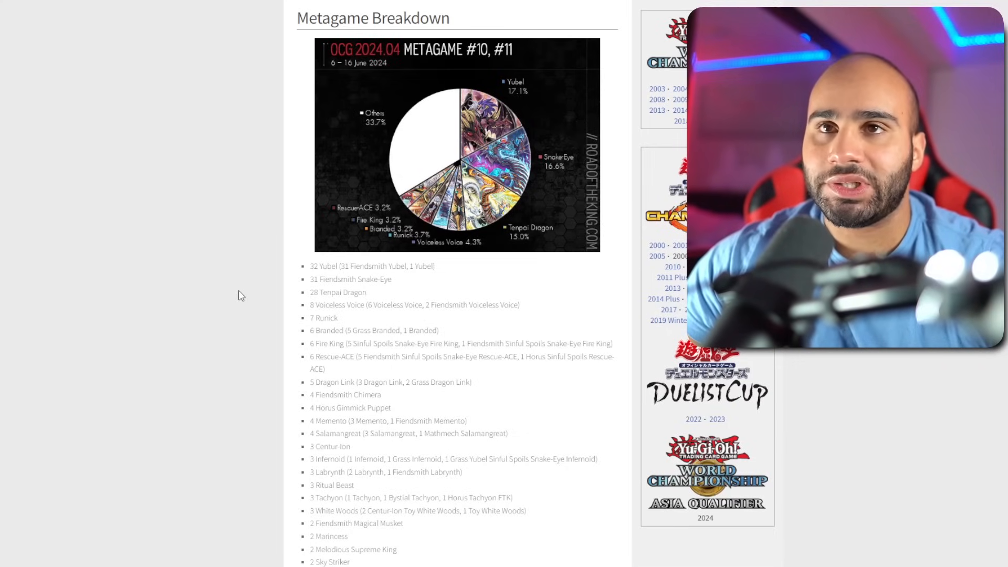
pyautogui.moveTo(230, 290)
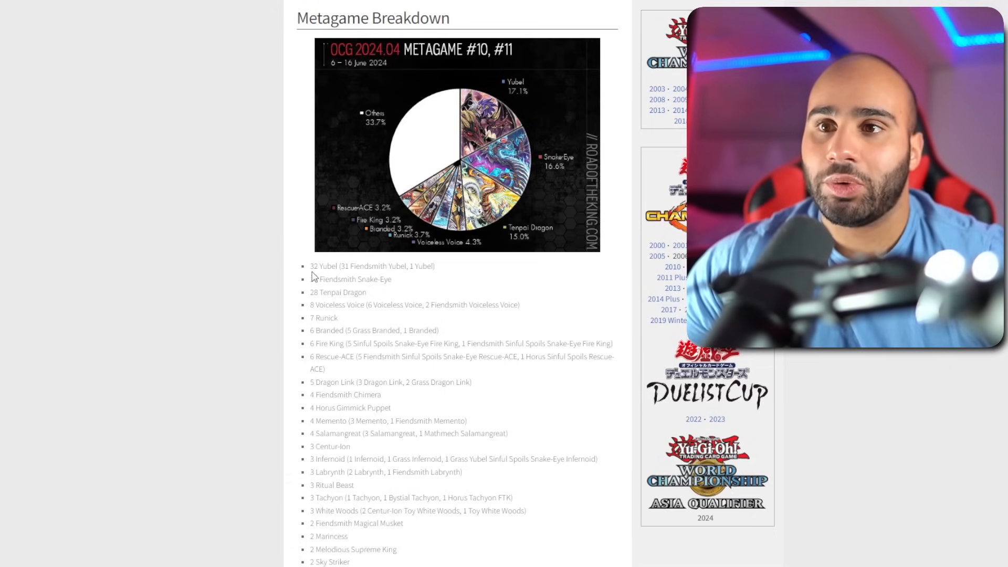
pyautogui.moveTo(294, 290)
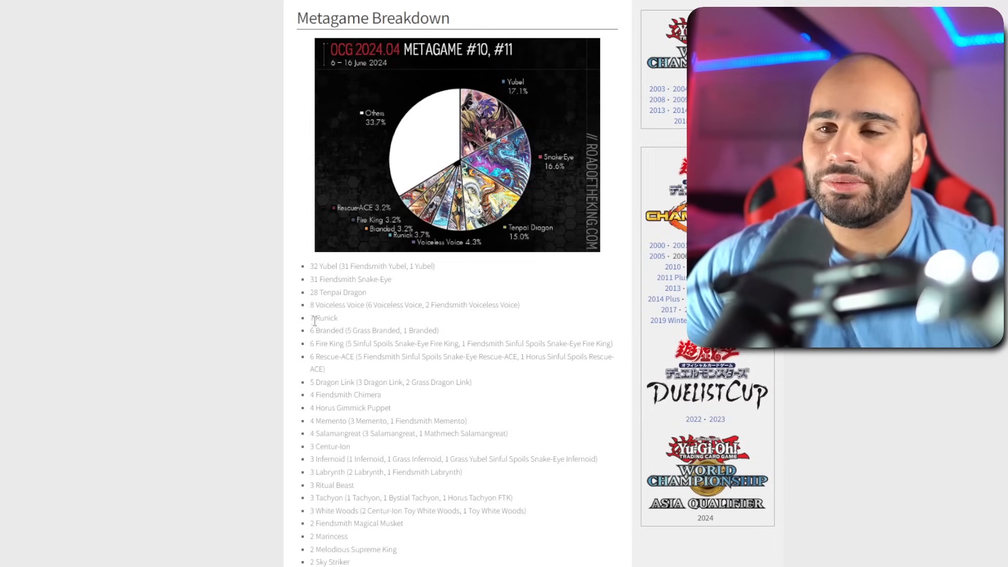
pyautogui.doubleClick(337, 292)
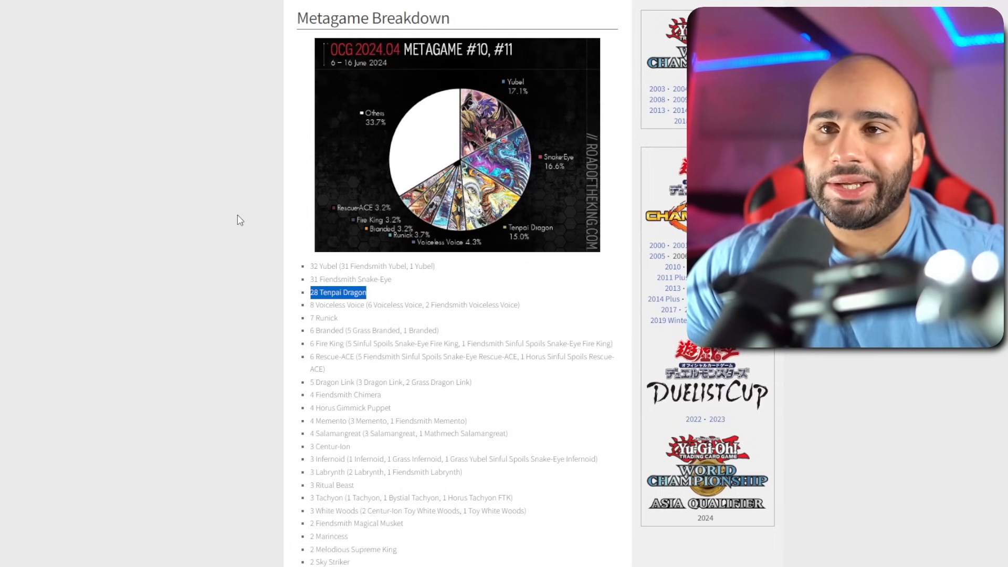
# Scroll the deck list past Sky Striker to Tearlaments and single-copy decks like Dinomorphia
pyautogui.scroll(-3)
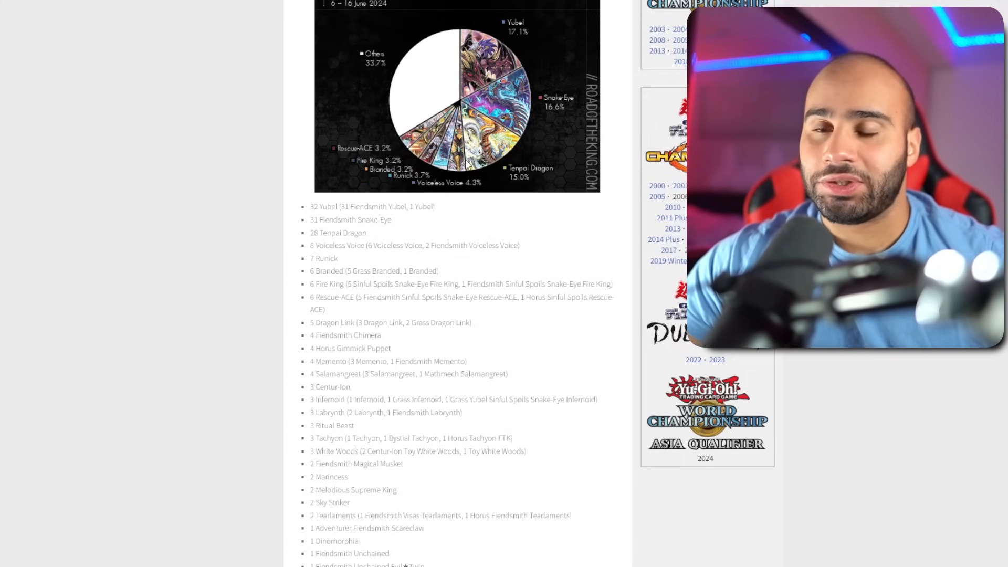
pyautogui.moveTo(464, 175)
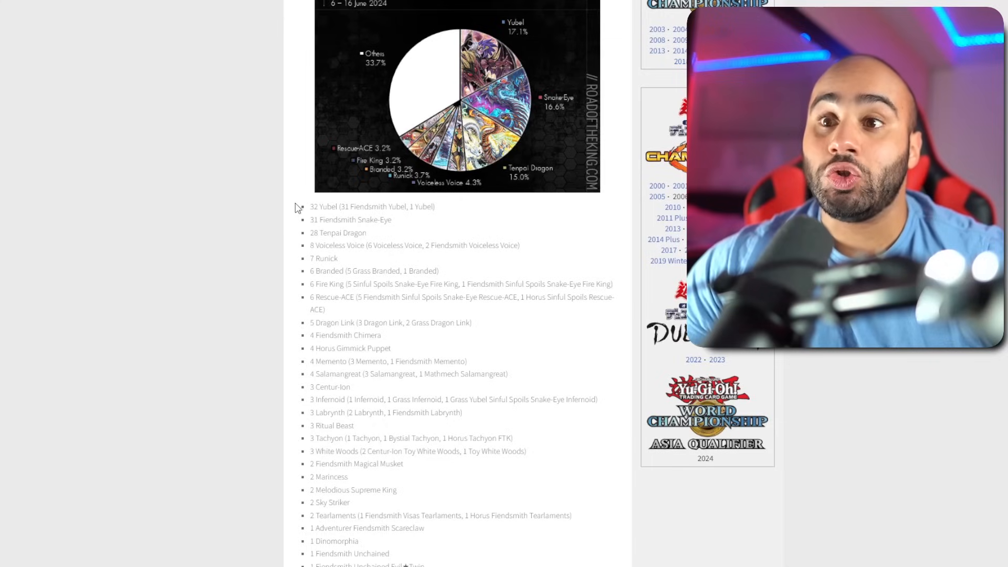
pyautogui.moveTo(201, 188)
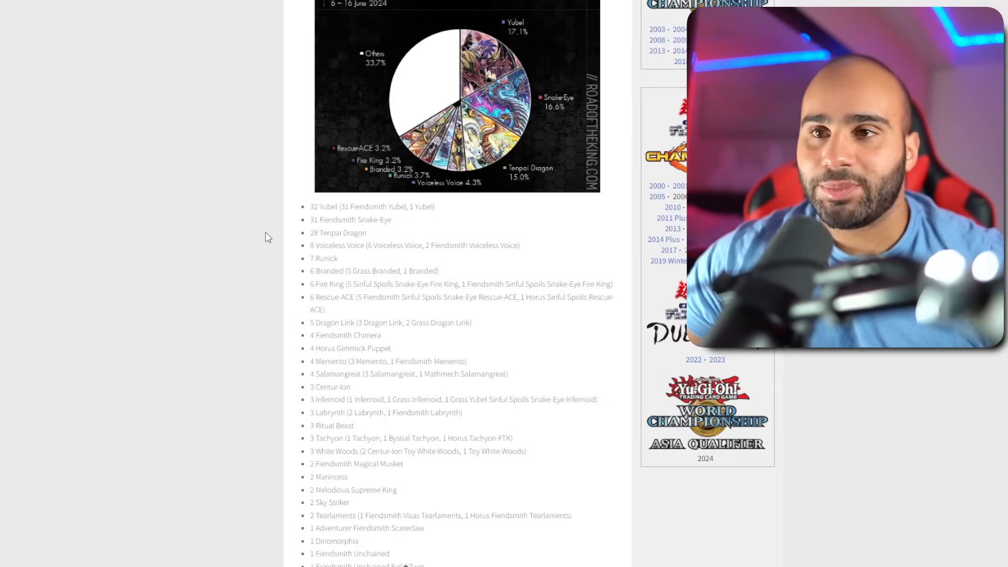
pyautogui.moveTo(247, 232)
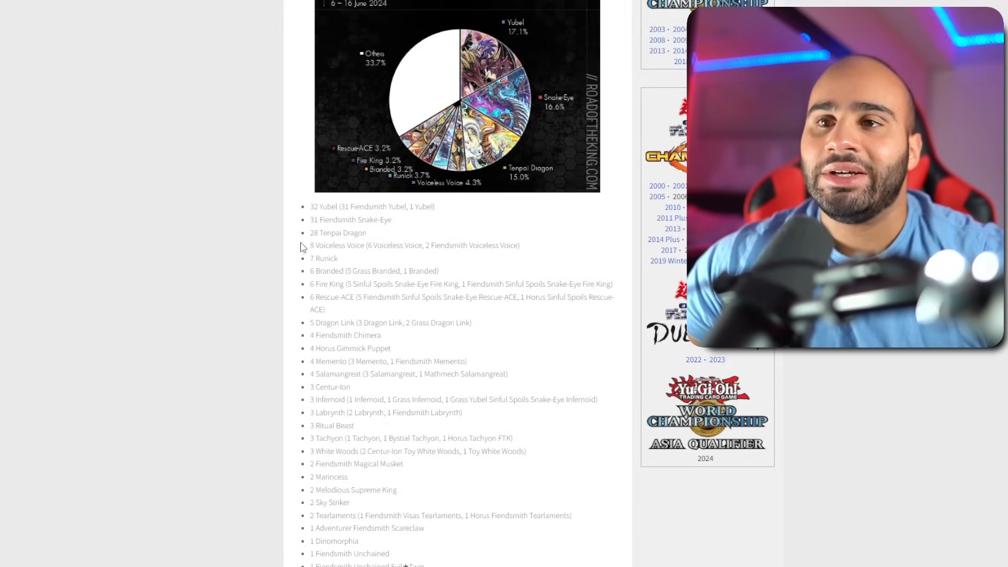
pyautogui.moveTo(310, 246); pyautogui.dragTo(339, 258)
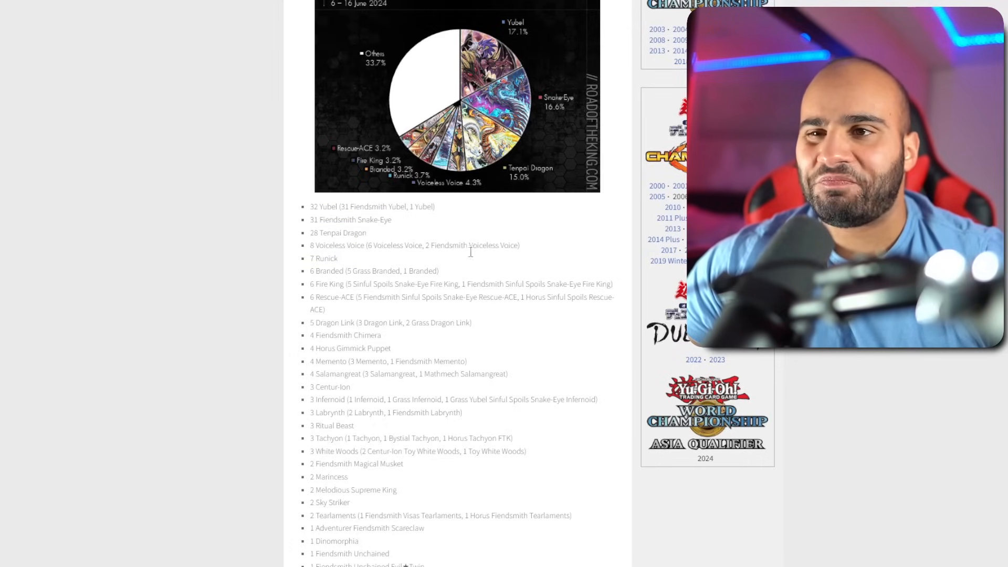
# Scroll to the single-copy decks through Floowandereeze, Melodious Symphonic Warrior and Purrely
pyautogui.scroll(-3)
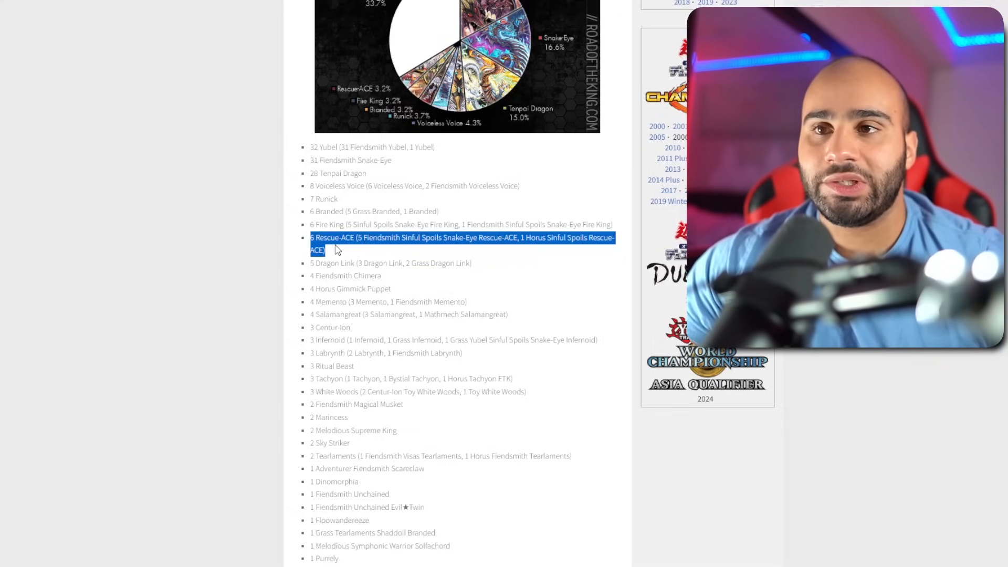
pyautogui.moveTo(362, 255)
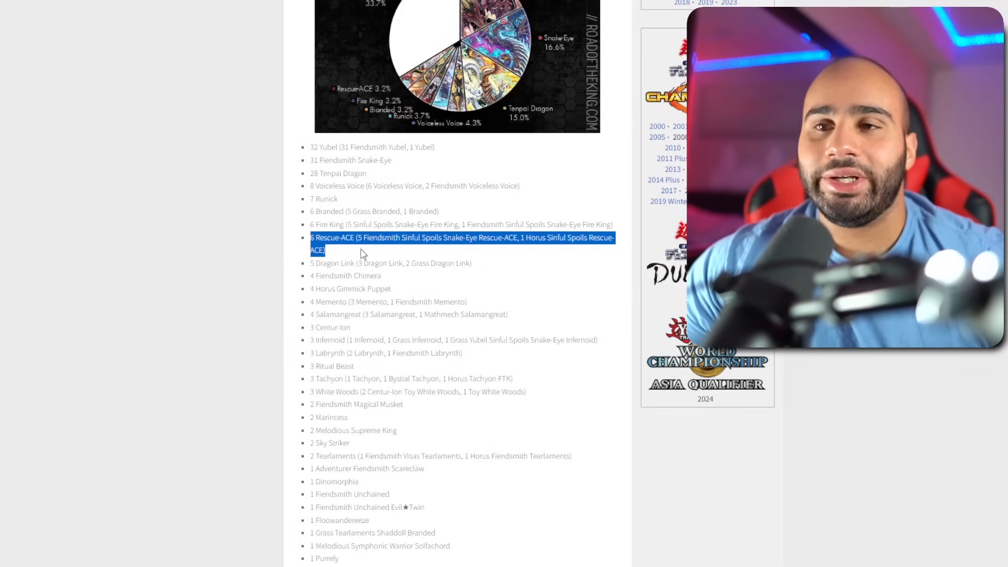
pyautogui.click(360, 253)
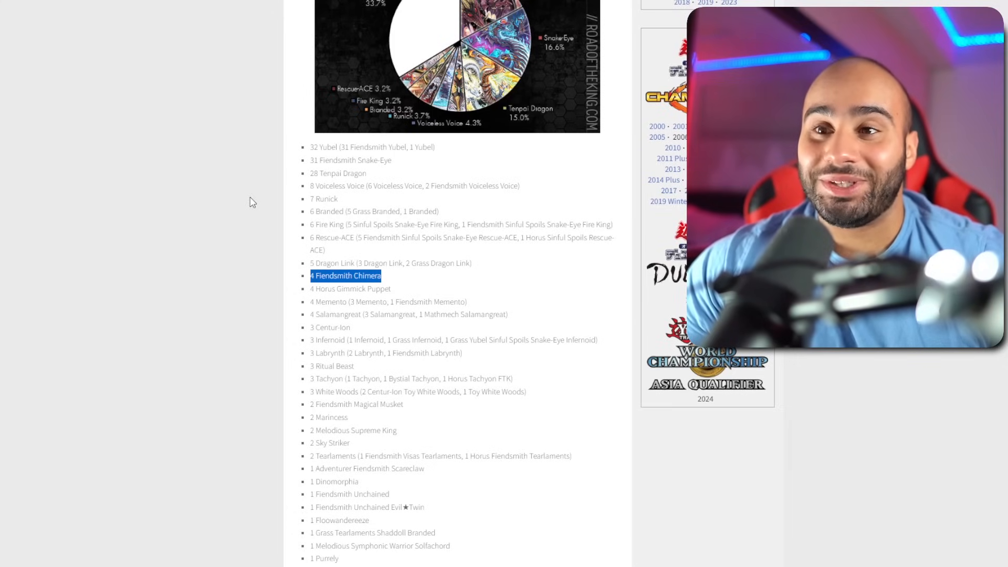
# Scroll down to Trickstar and highlight the '4 Salamangreat' deck-count line
pyautogui.scroll(-3)
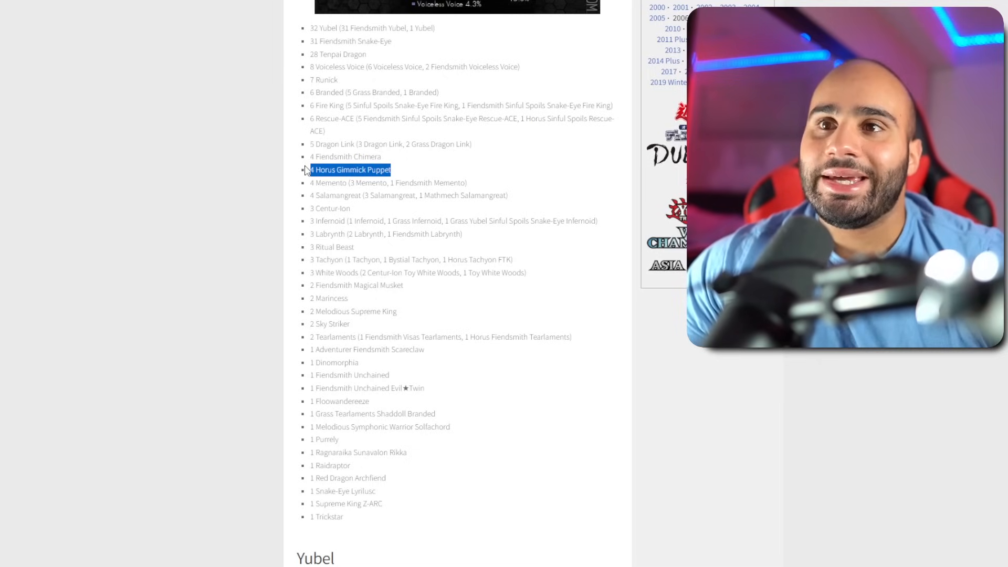
pyautogui.moveTo(219, 160)
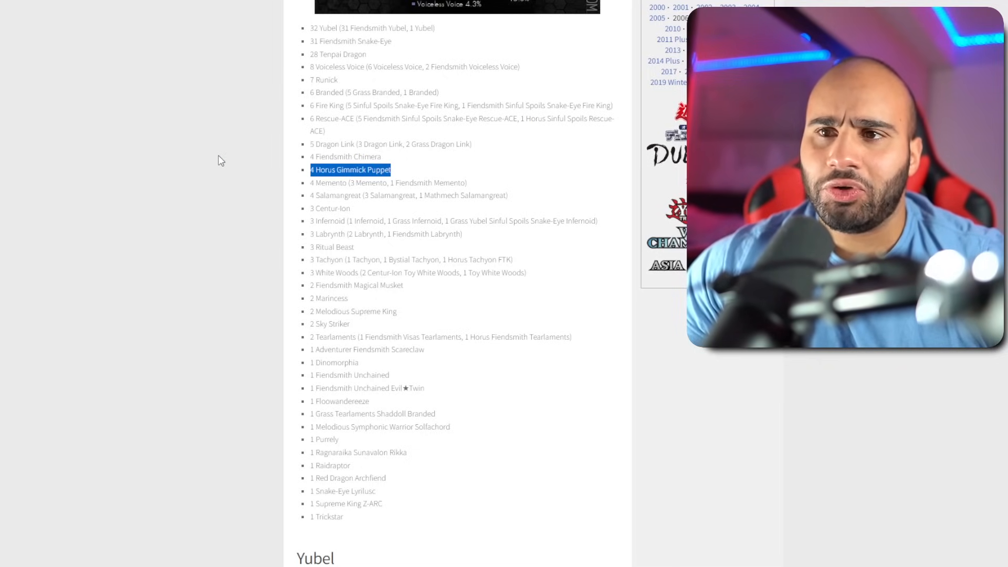
pyautogui.moveTo(192, 181)
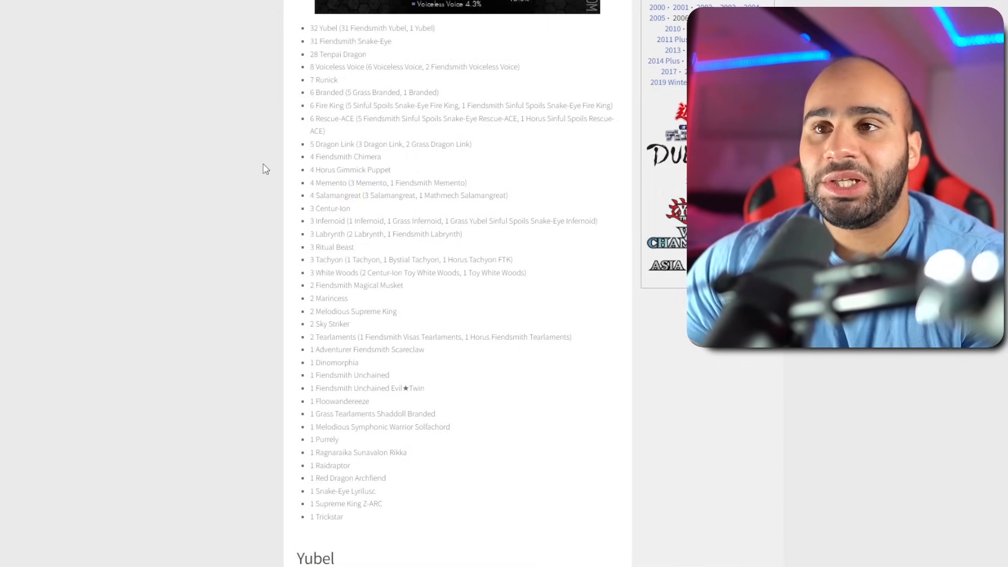
pyautogui.moveTo(313, 182)
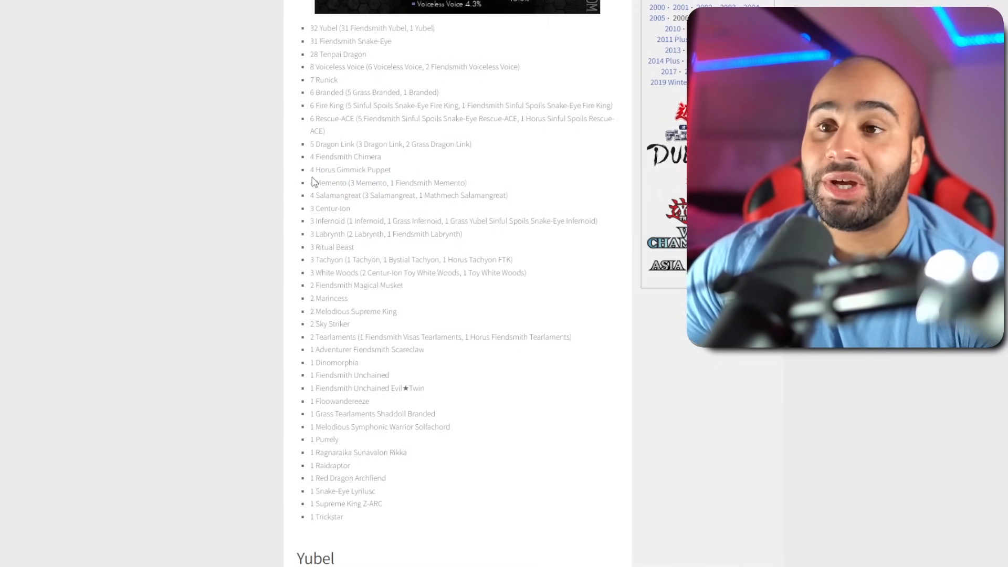
pyautogui.doubleClick(350, 172)
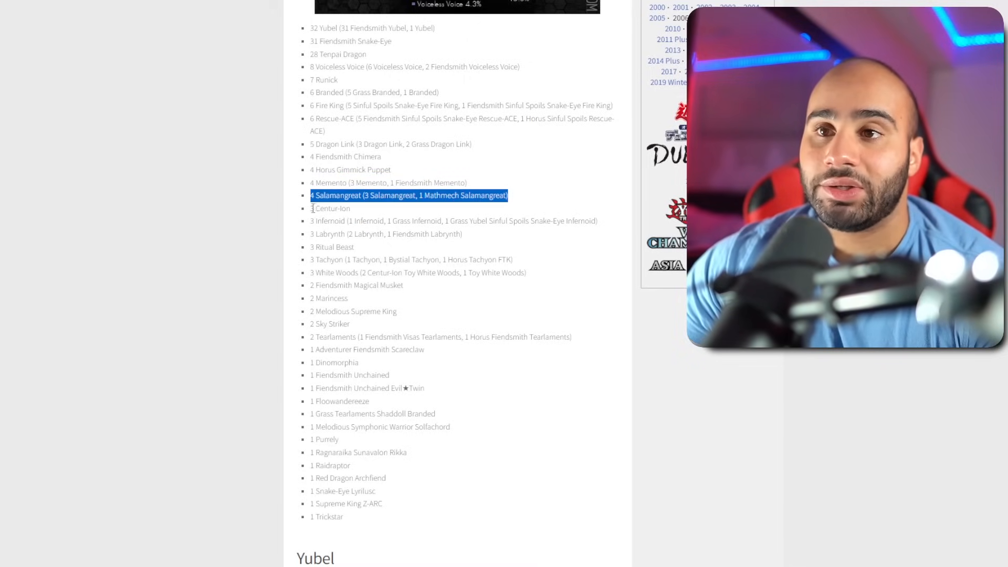
# Scroll down and select the '2 Sky Striker' and '2 Tearlaments' entries
pyautogui.scroll(-3)
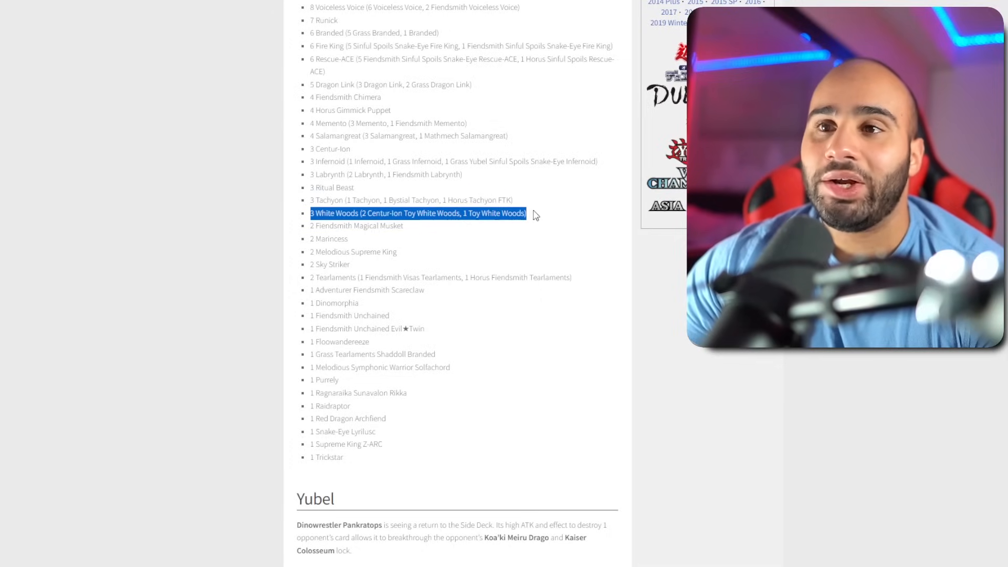
pyautogui.moveTo(417, 225)
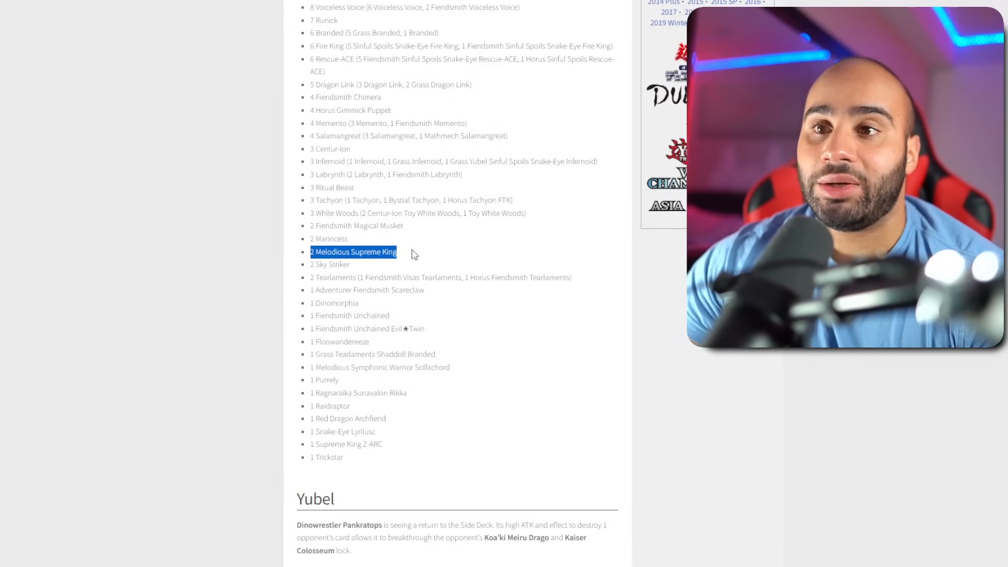
pyautogui.click(320, 265)
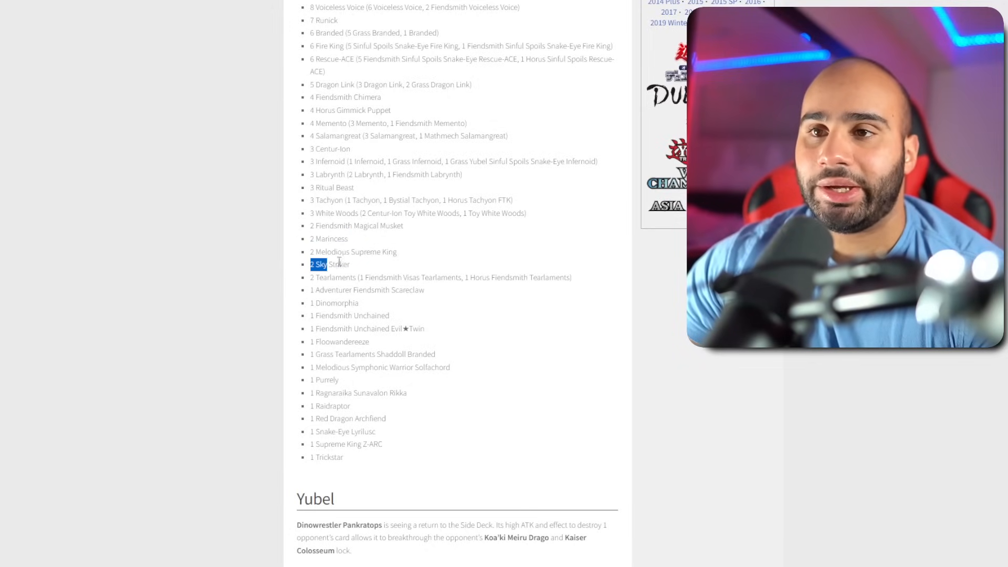
pyautogui.click(300, 282)
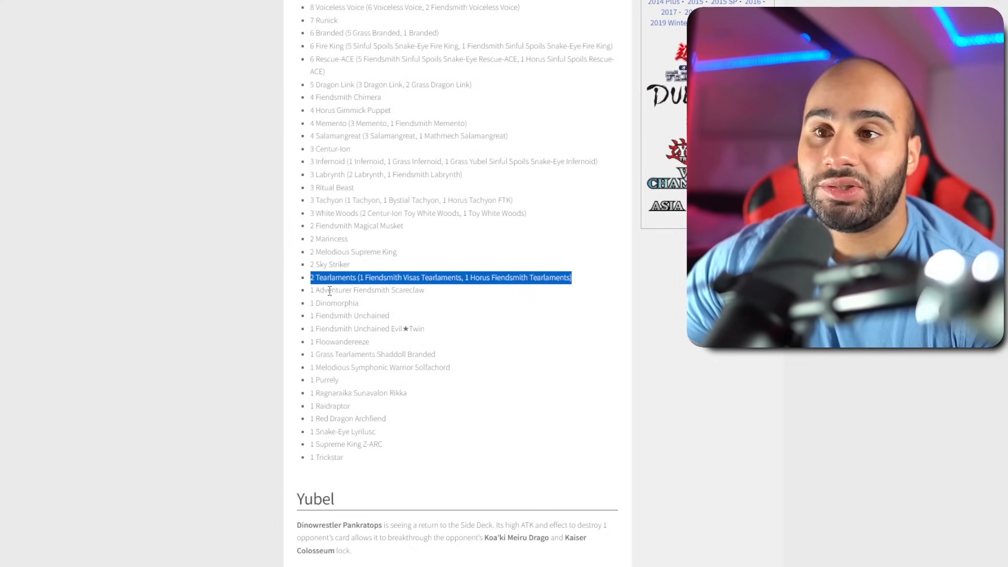
# Scroll past Red Dragon Archfiend to the Yubel notes and Kyogre's 9-0-1 main deck
pyautogui.scroll(-3)
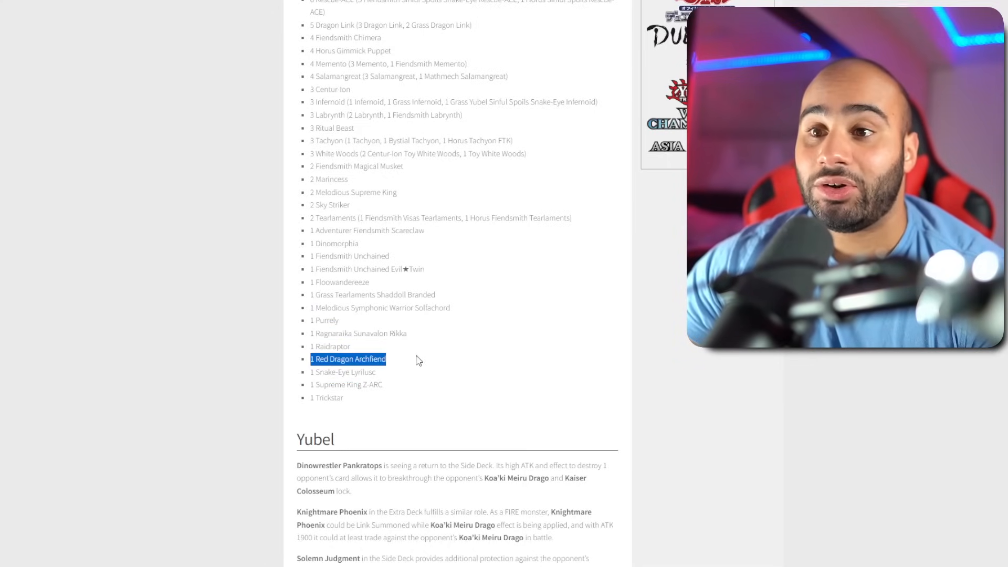
pyautogui.scroll(-3)
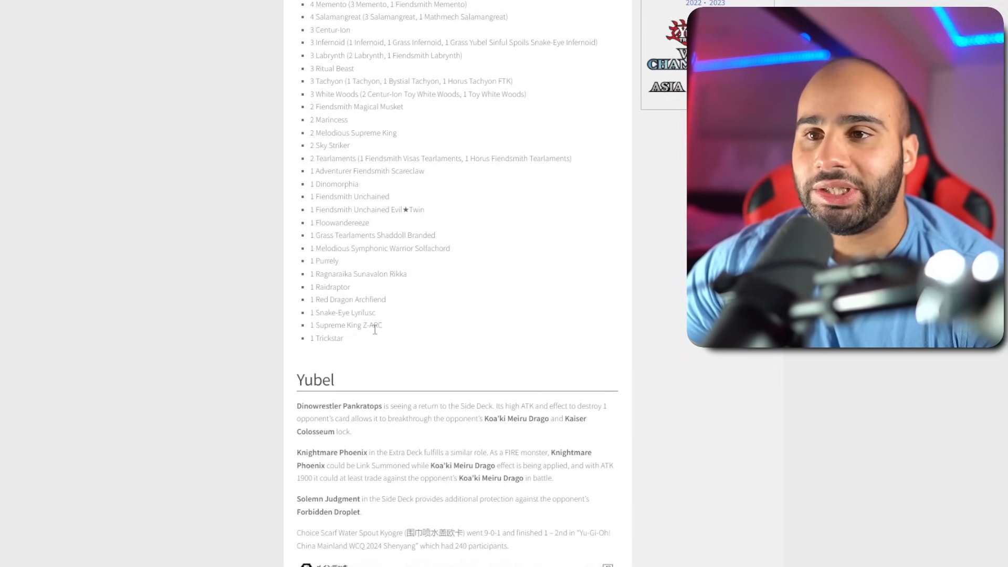
pyautogui.scroll(-3)
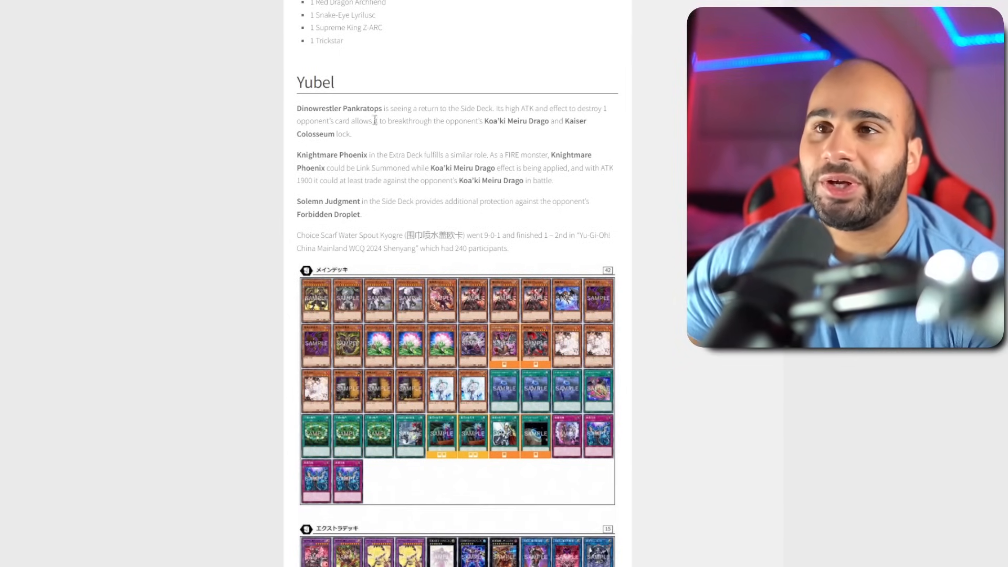
# Scroll to Kyogre's Fiendsmith Yubel Extra Deck image from WCQ 2024 Shenyang
pyautogui.scroll(-3)
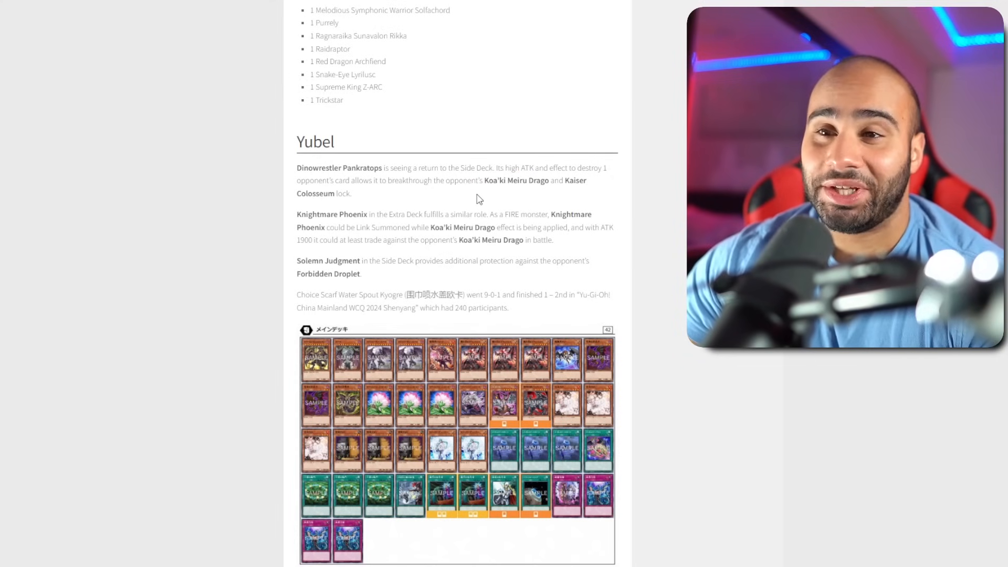
pyautogui.scroll(-3)
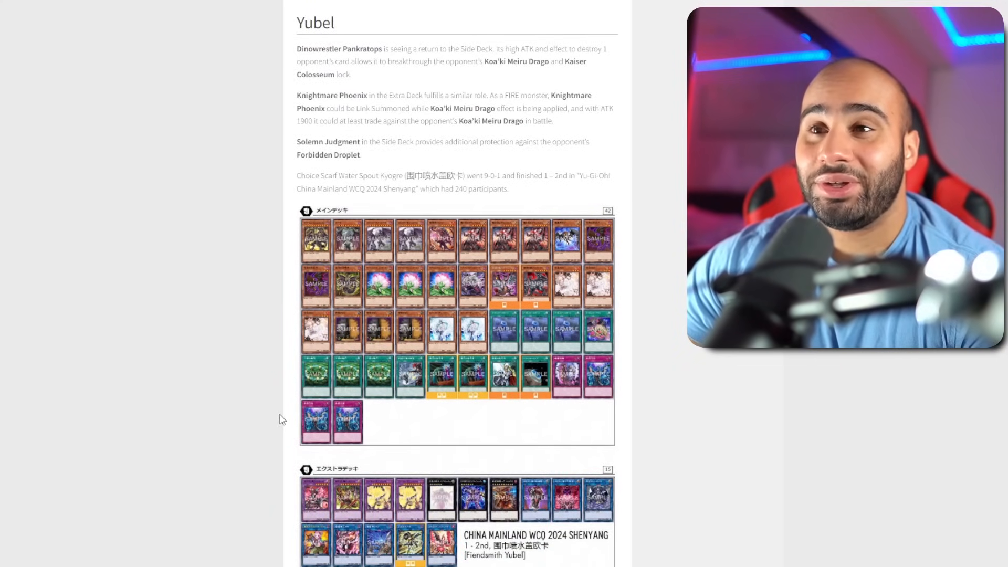
# Scroll through Kyogre's Fiendsmith Yubel decklist down to its Side Deck
pyautogui.scroll(-3)
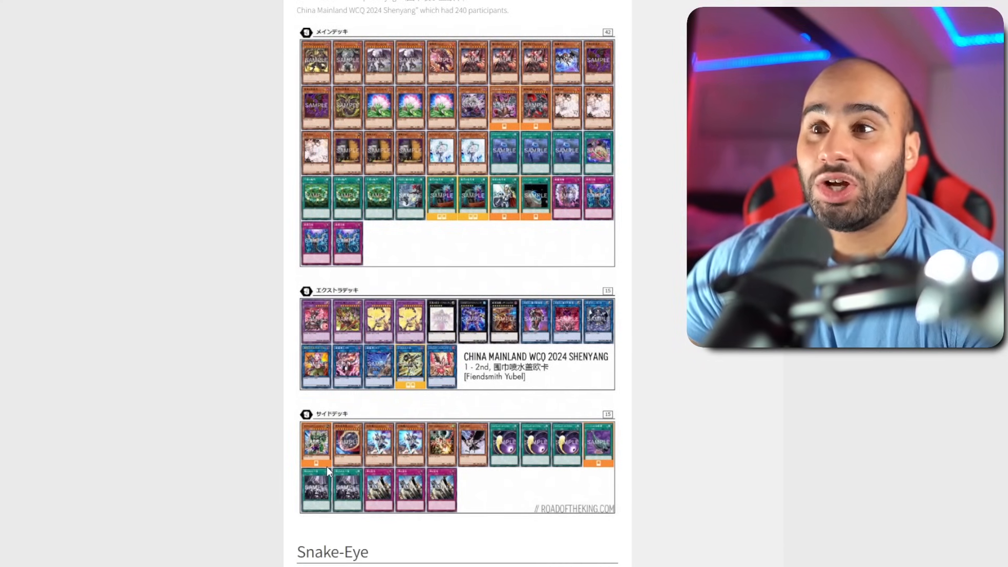
pyautogui.moveTo(414, 494)
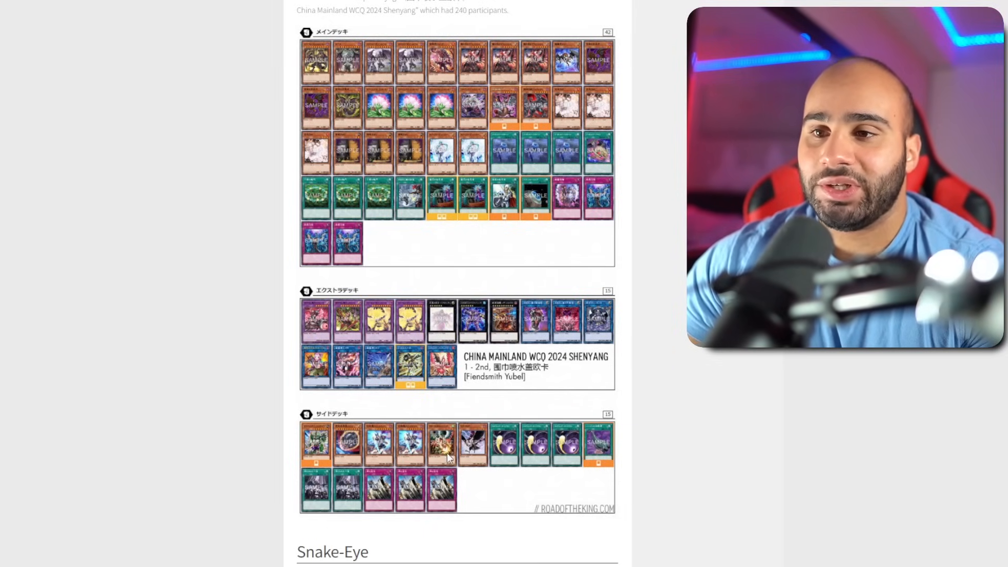
pyautogui.moveTo(457, 166)
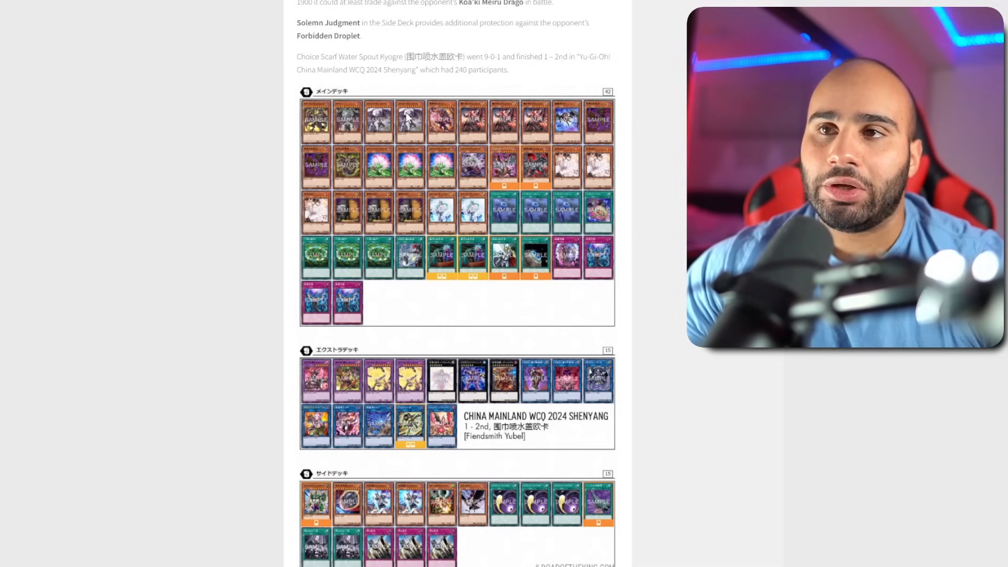
pyautogui.moveTo(367, 230)
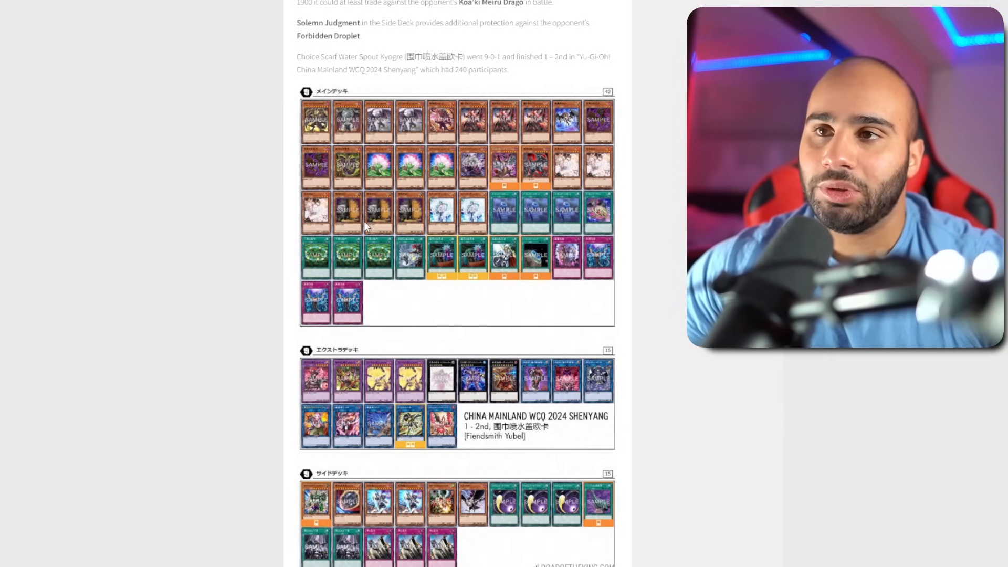
pyautogui.moveTo(405, 114)
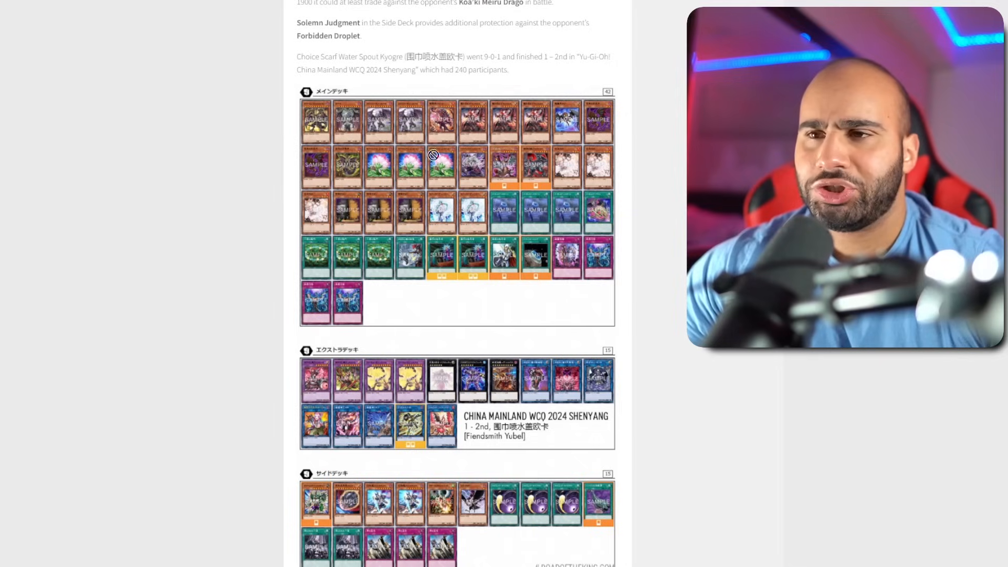
pyautogui.moveTo(384, 116)
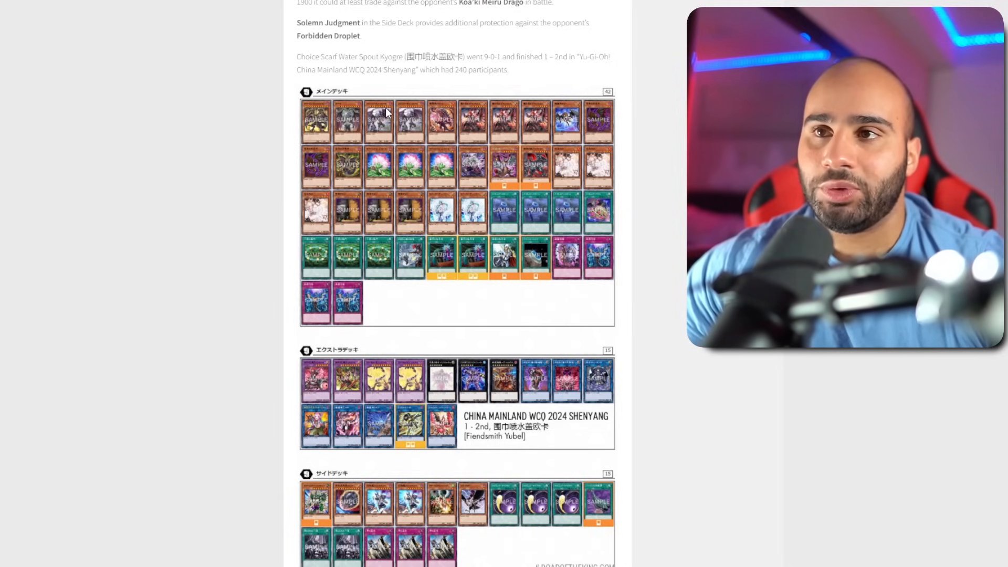
pyautogui.moveTo(405, 372)
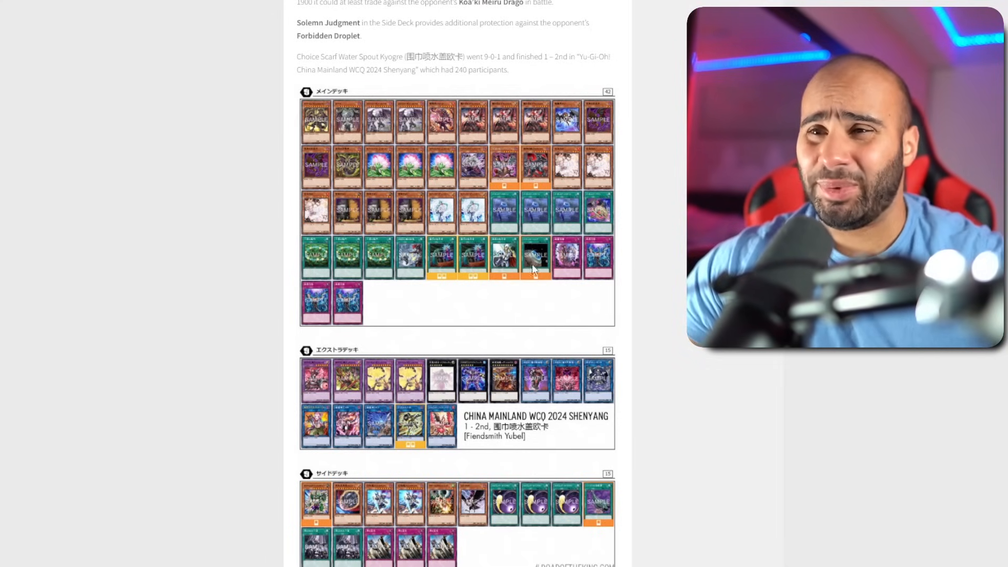
pyautogui.moveTo(508, 313)
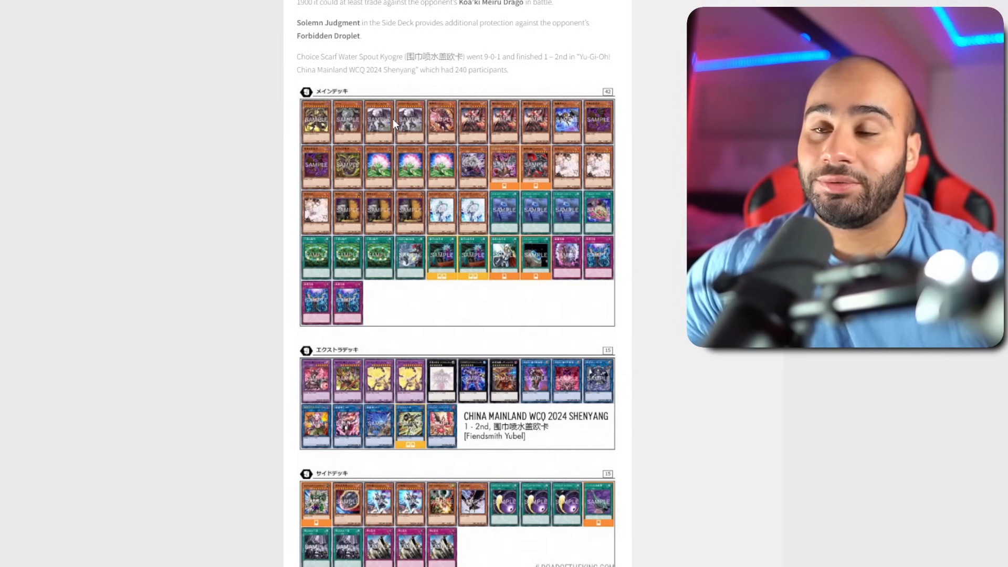
pyautogui.moveTo(338, 116)
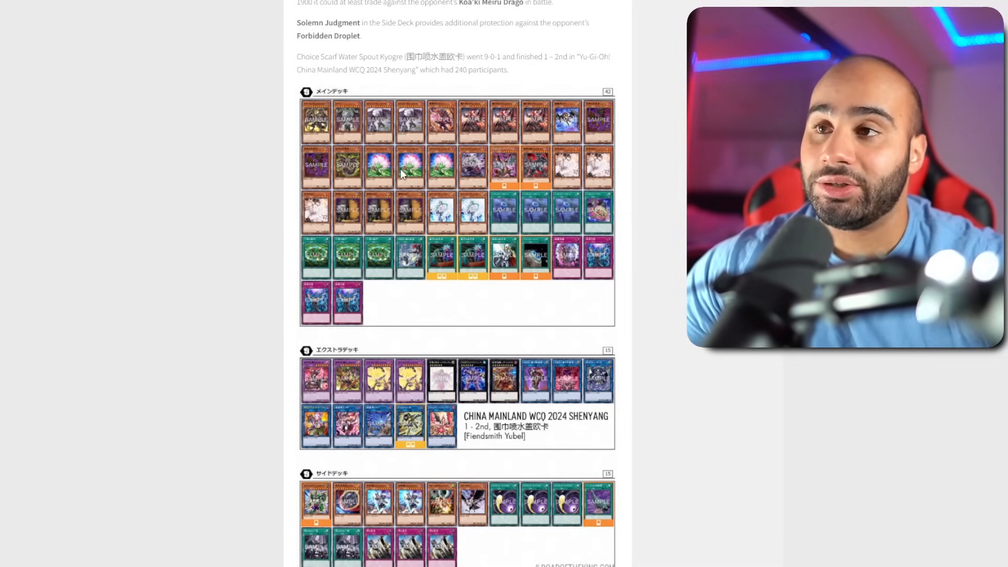
# Scroll to Shuiping's Fiendsmith Snake-Eye decklist, 1–3rd at WCQ 2024 Chengdu
pyautogui.scroll(-3)
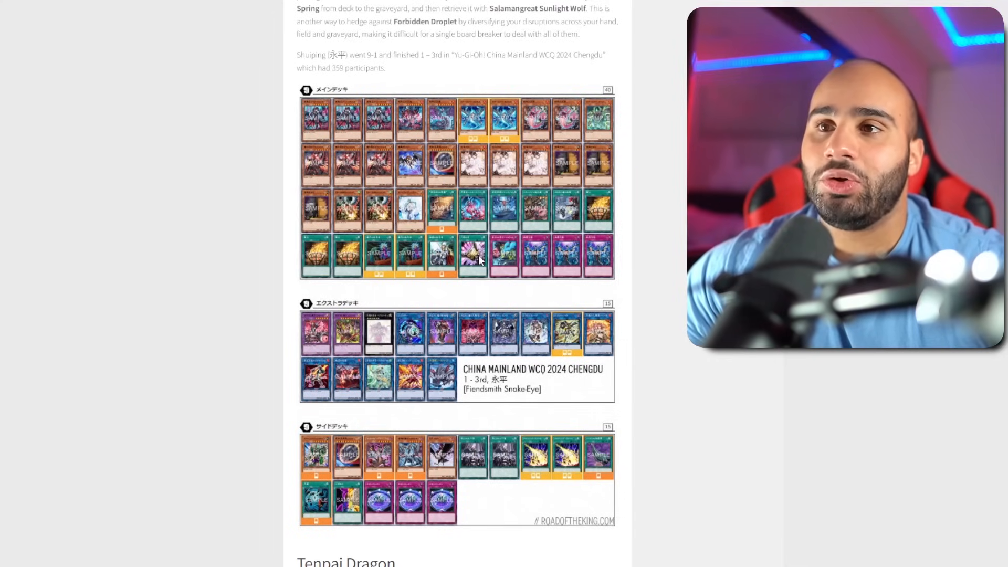
pyautogui.moveTo(478, 271)
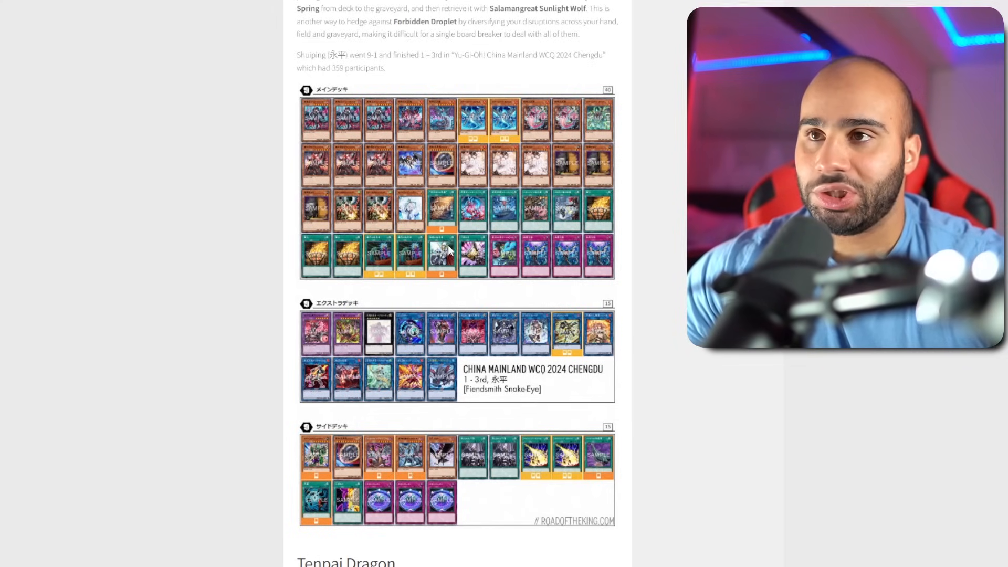
pyautogui.moveTo(453, 121)
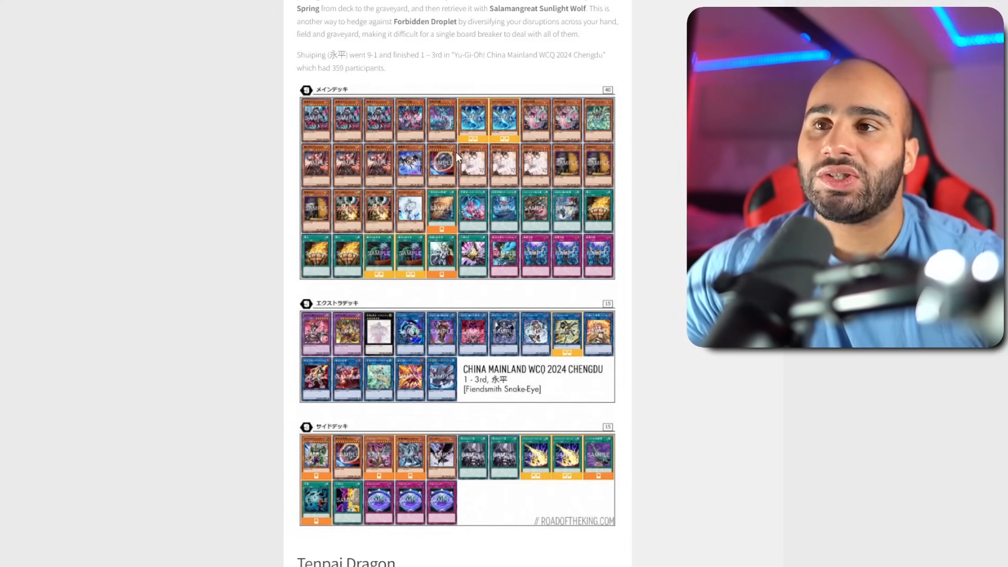
pyautogui.moveTo(646, 161)
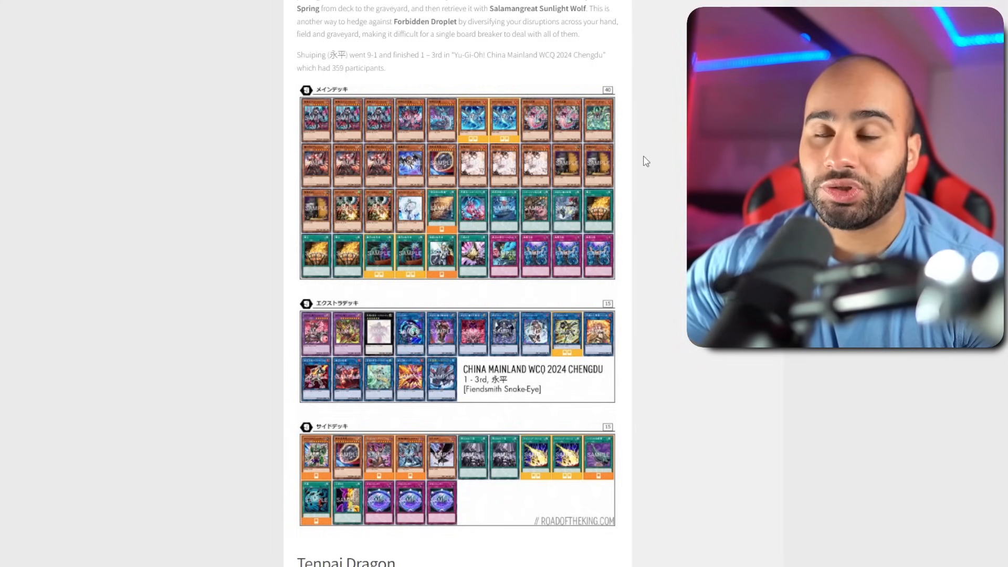
pyautogui.moveTo(542, 171)
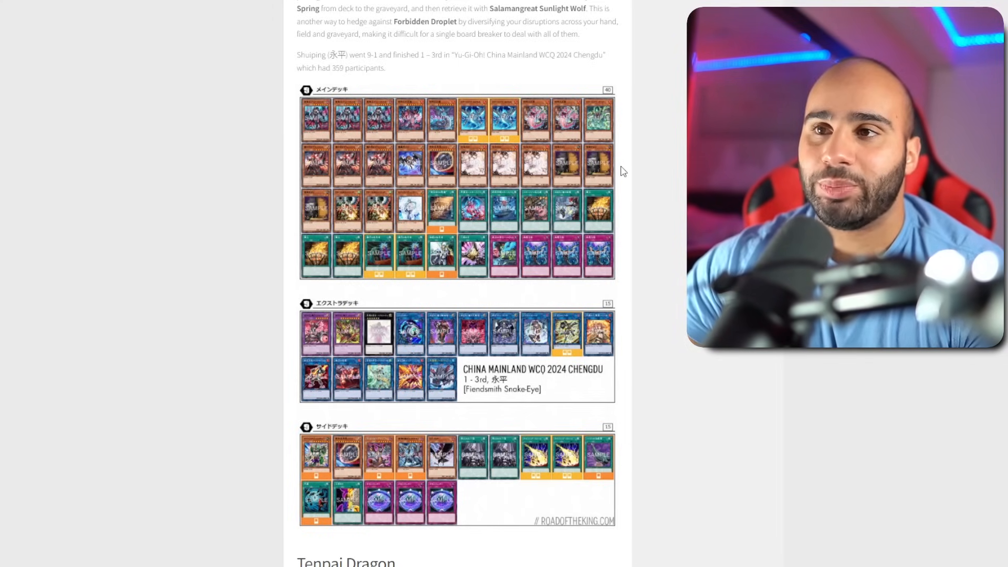
# Scroll past the Yubel deck to the Snake-Eye heading and Shuiping's Chengdu main deck list
pyautogui.scroll(-3)
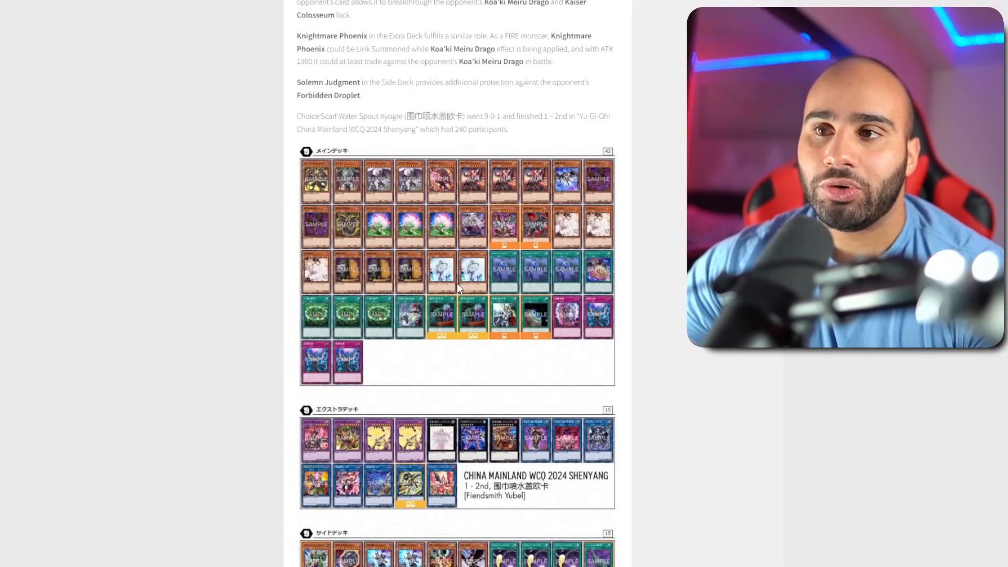
pyautogui.scroll(-3)
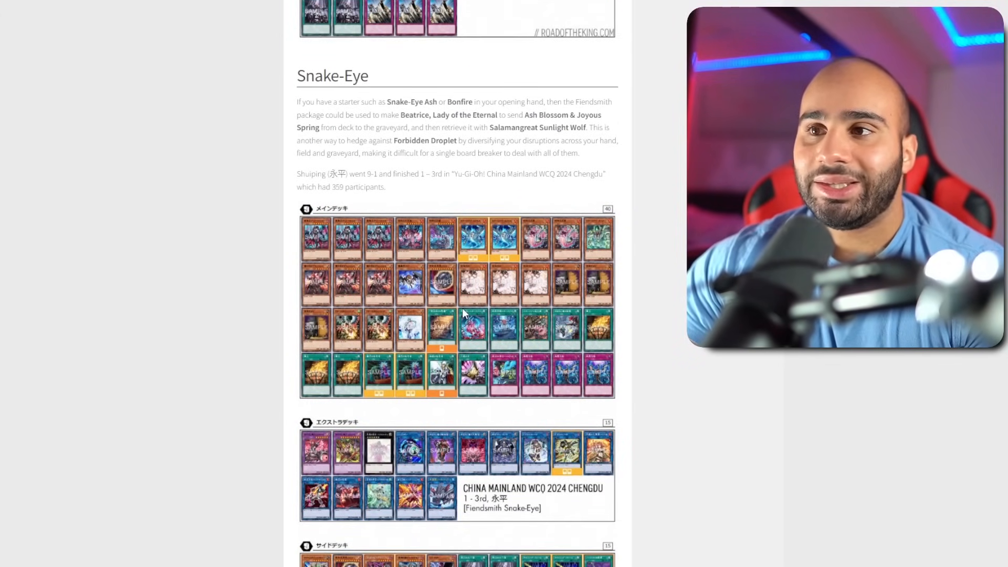
pyautogui.scroll(-3)
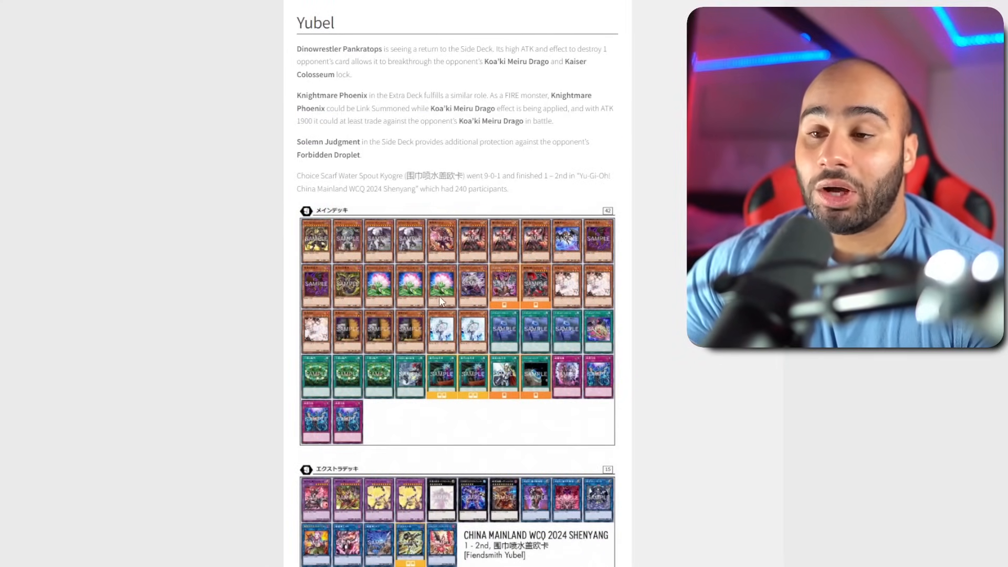
pyautogui.scroll(-3)
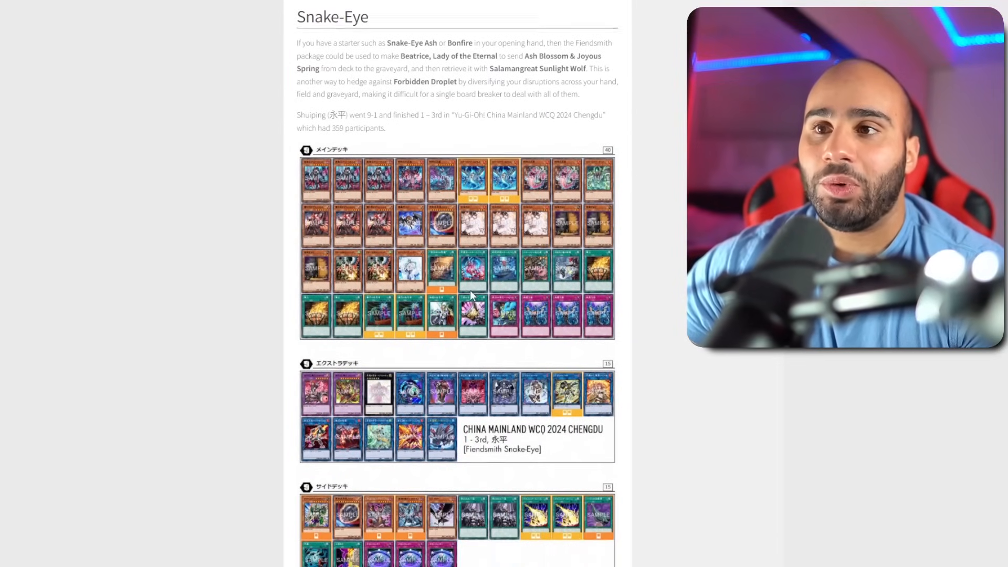
pyautogui.scroll(-3)
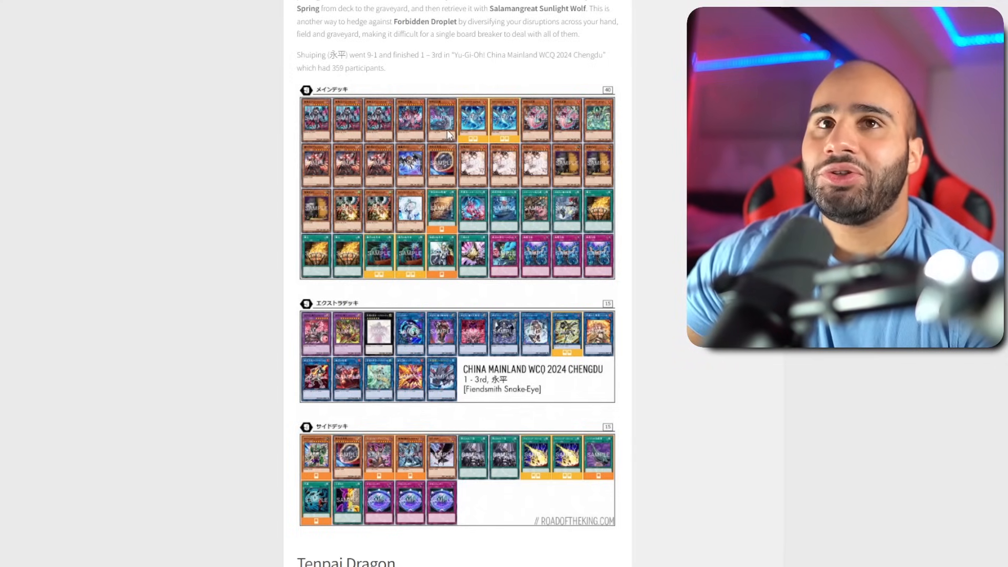
pyautogui.moveTo(446, 120)
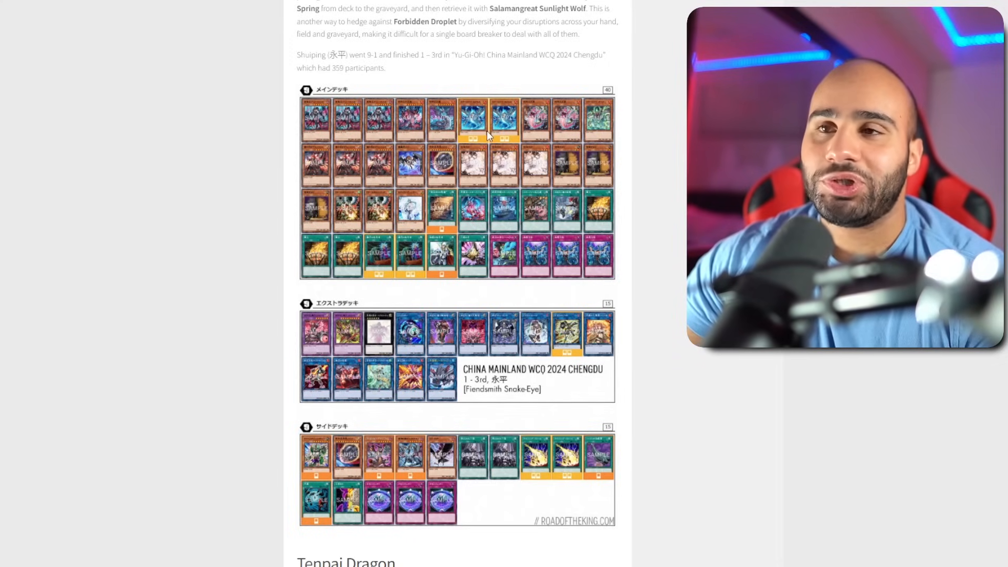
pyautogui.moveTo(453, 166)
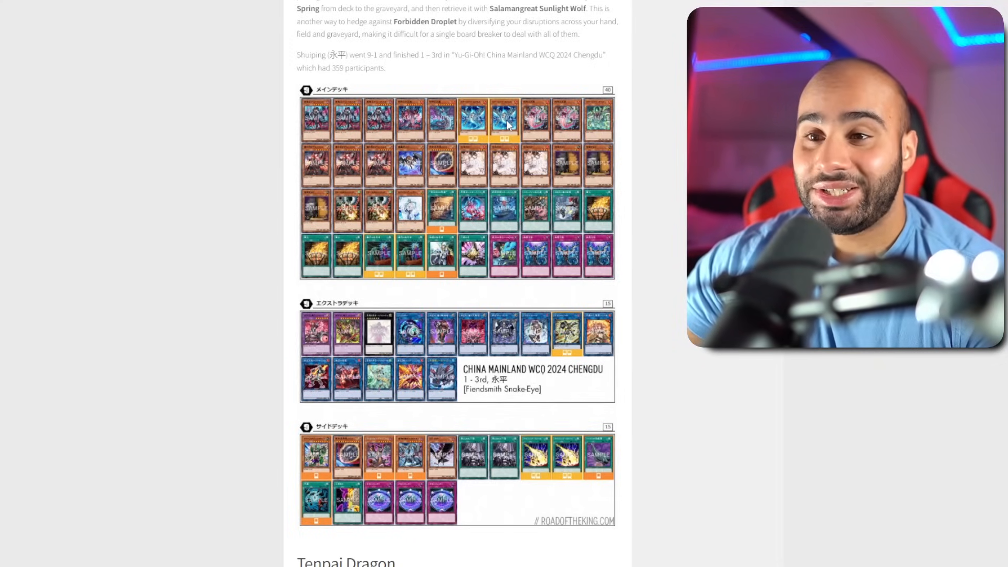
pyautogui.moveTo(447, 332)
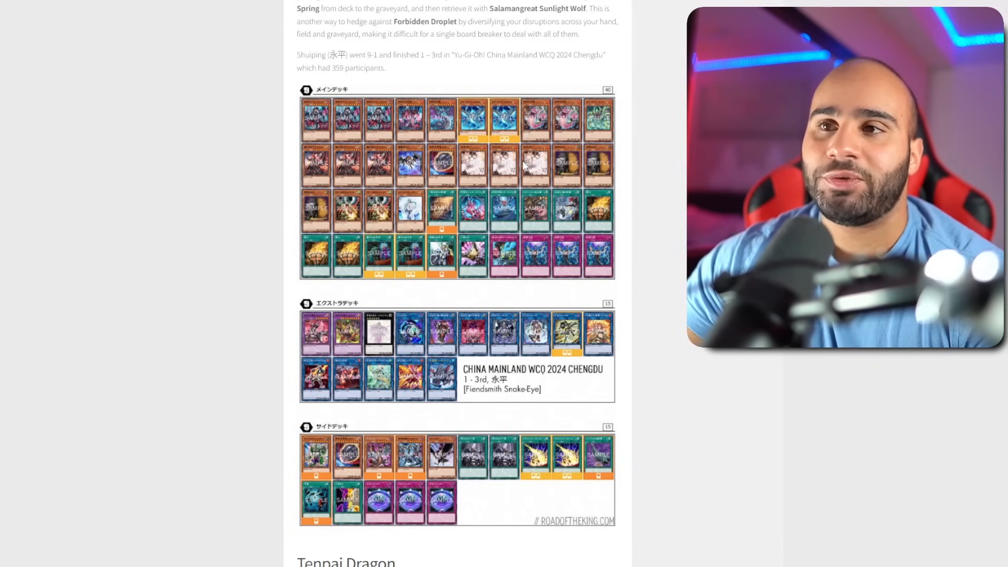
pyautogui.moveTo(524, 248)
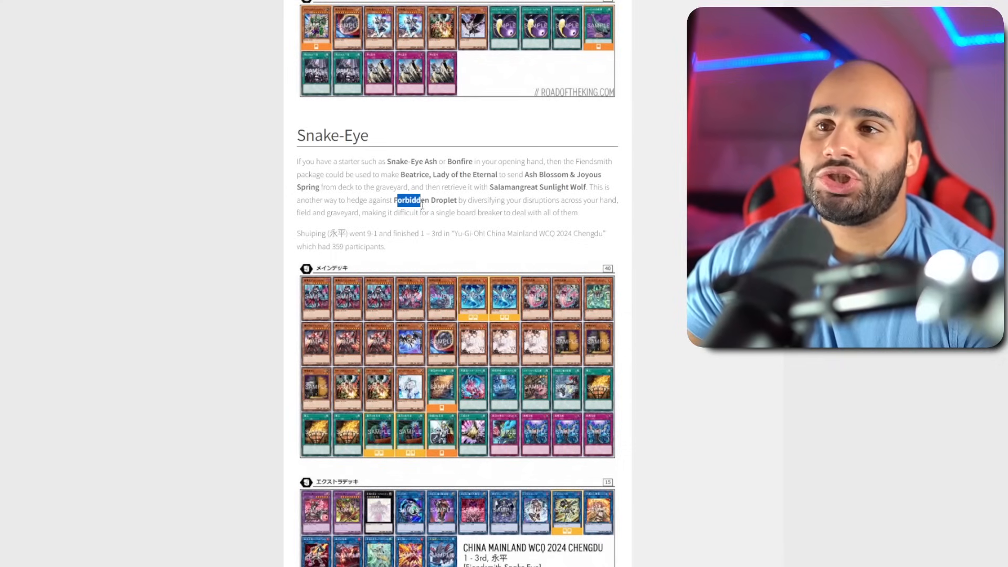
pyautogui.scroll(-3)
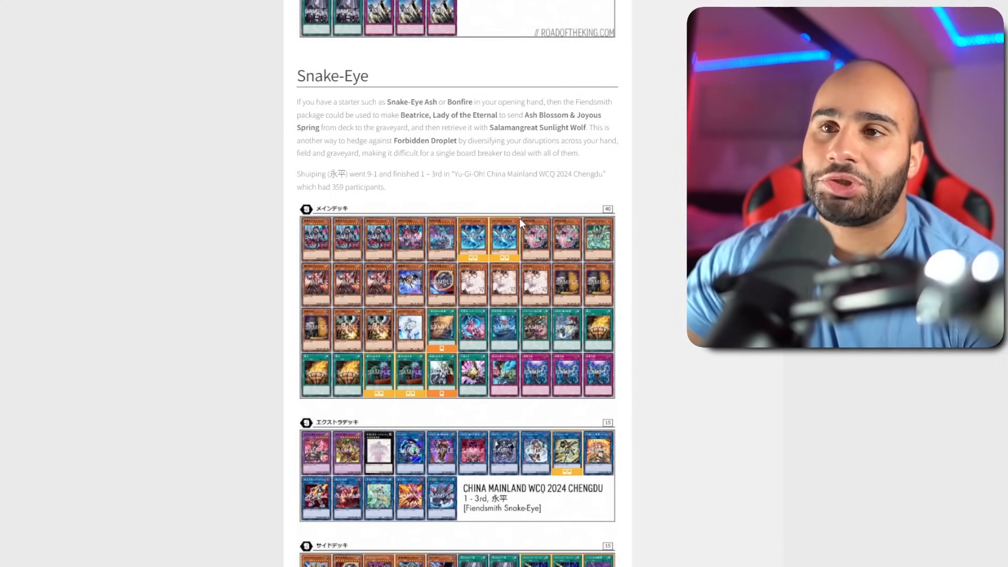
pyautogui.scroll(-3)
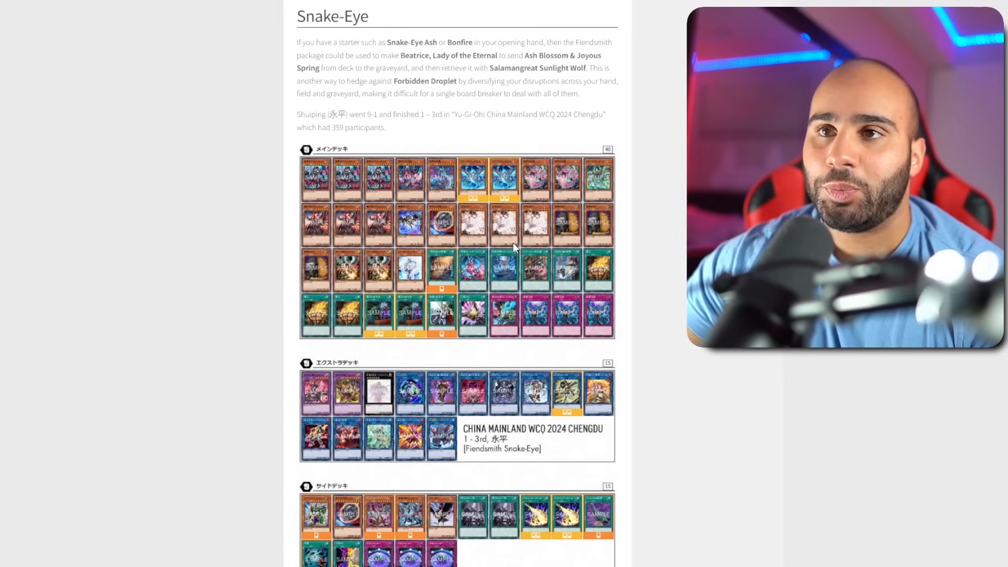
pyautogui.scroll(-3)
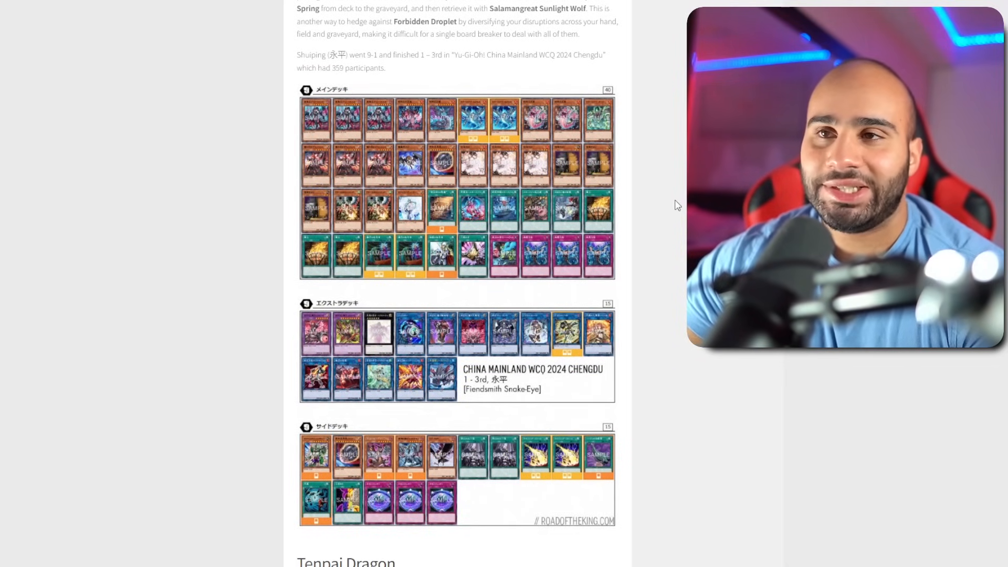
pyautogui.moveTo(412, 350)
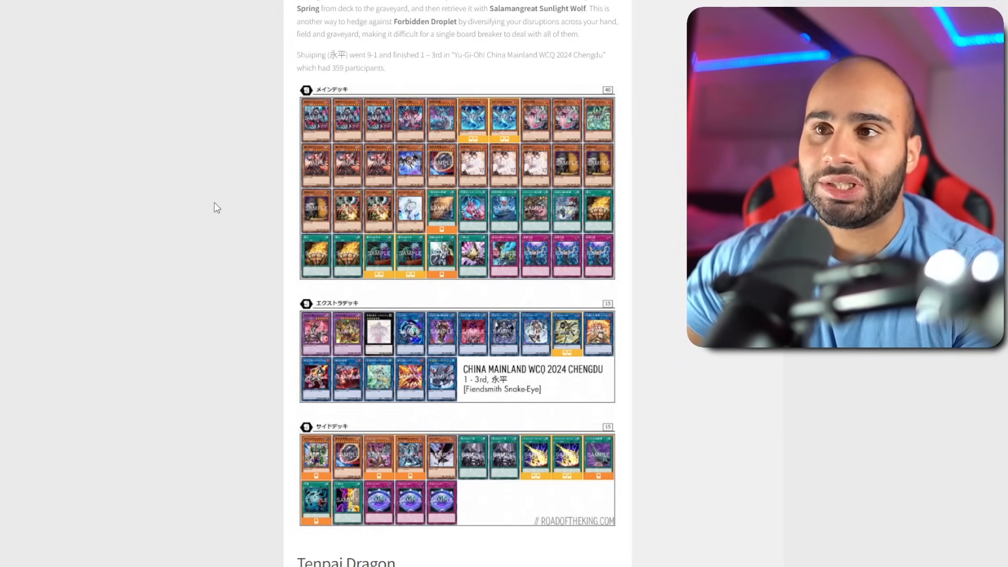
pyautogui.moveTo(243, 282)
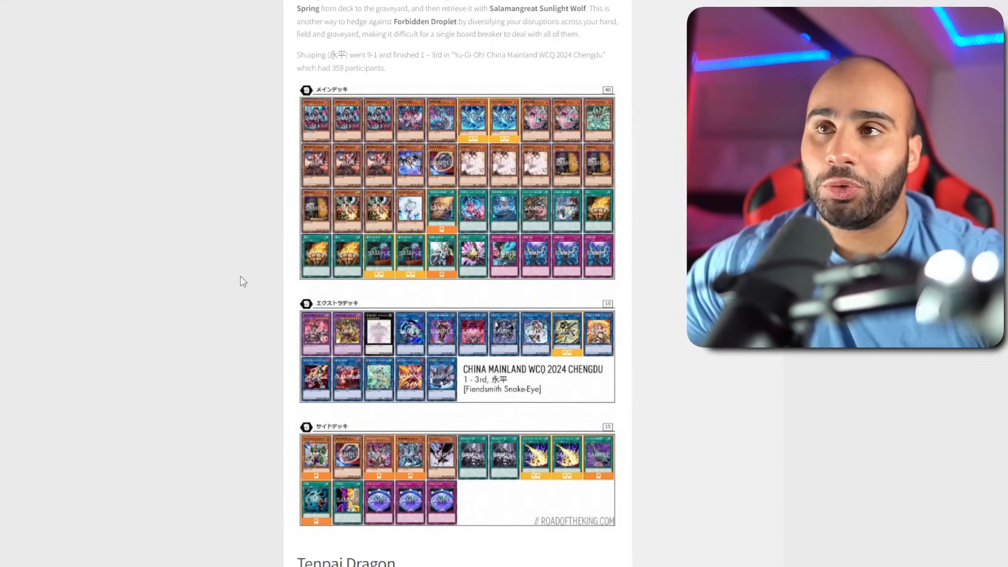
pyautogui.moveTo(444, 234)
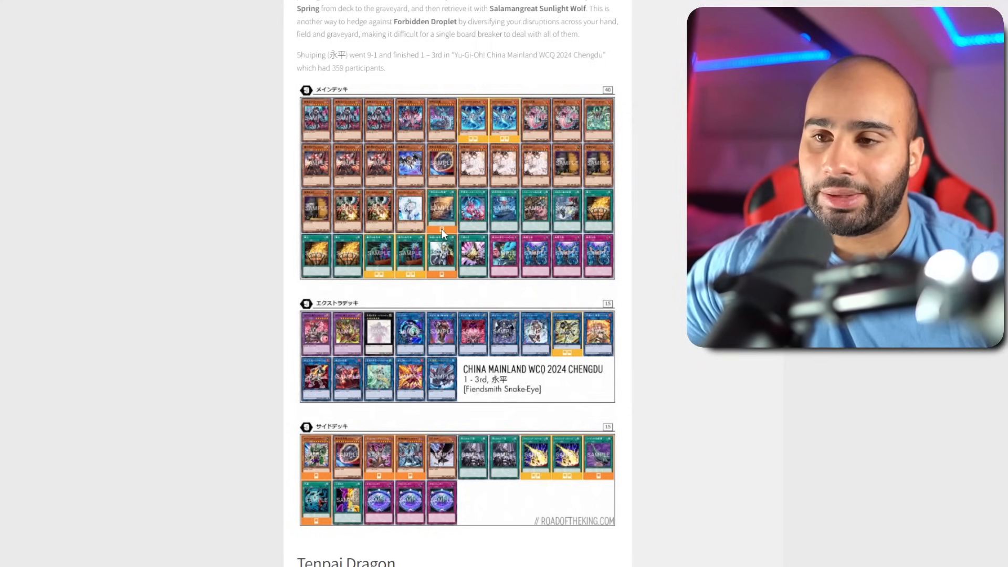
pyautogui.scroll(-3)
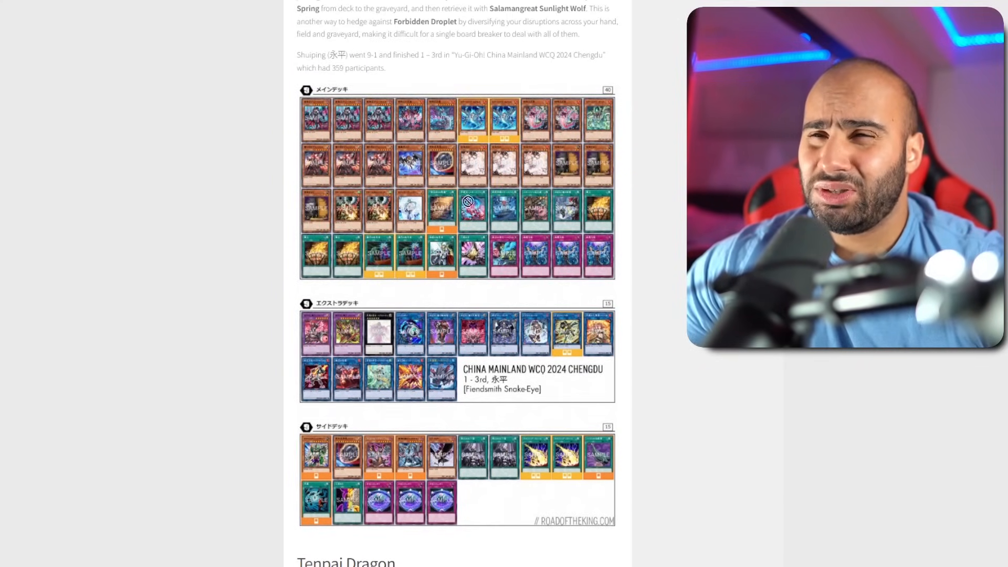
pyautogui.scroll(-3)
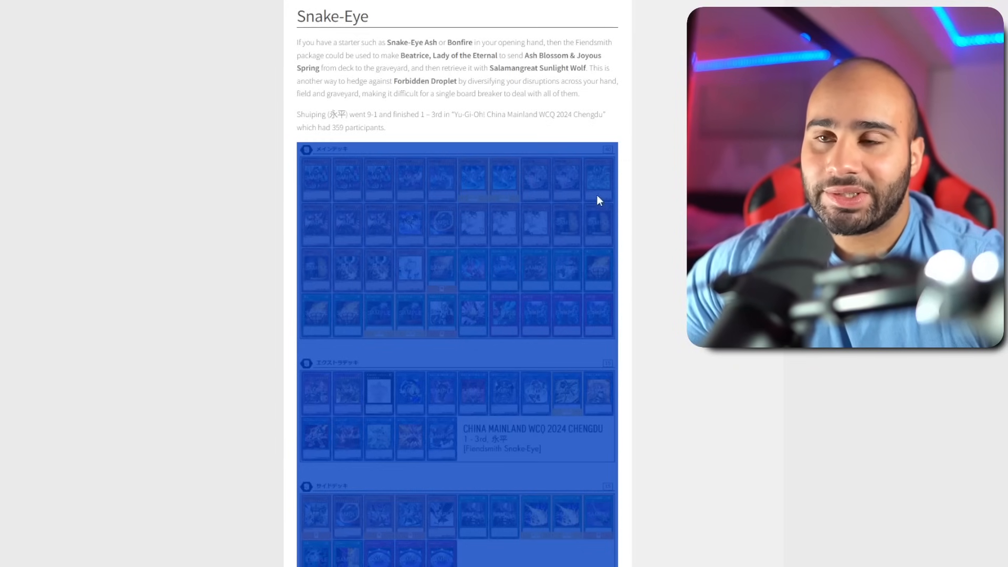
# Scroll through the article top and Tenpai Dragon section, ending on Road of the King's homepage
pyautogui.scroll(-3)
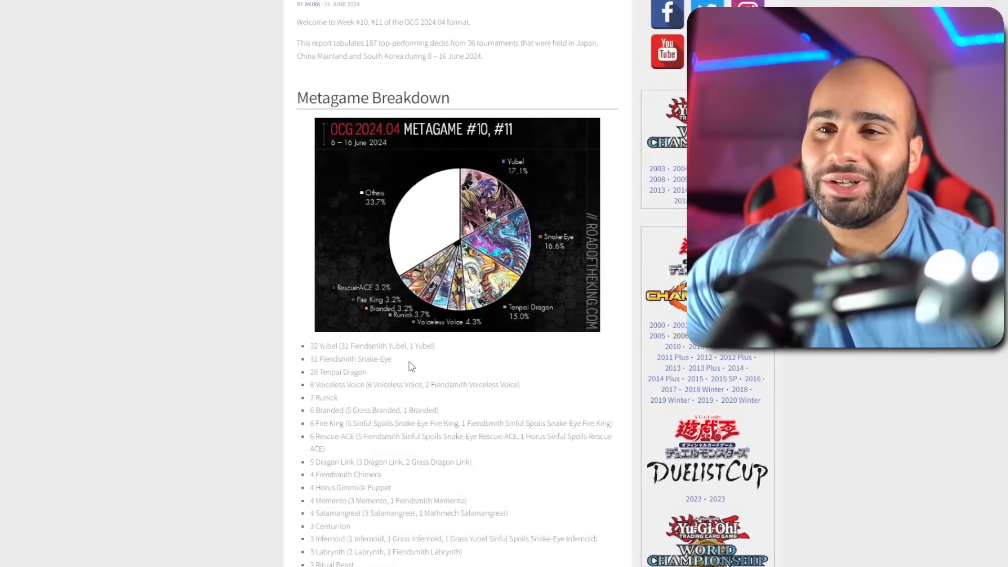
pyautogui.scroll(-3)
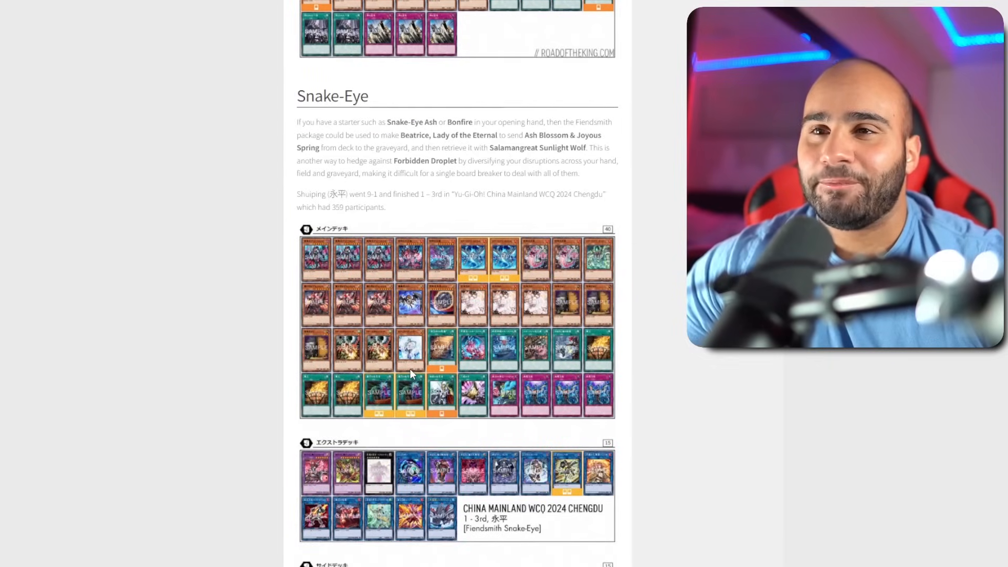
pyautogui.scroll(-3)
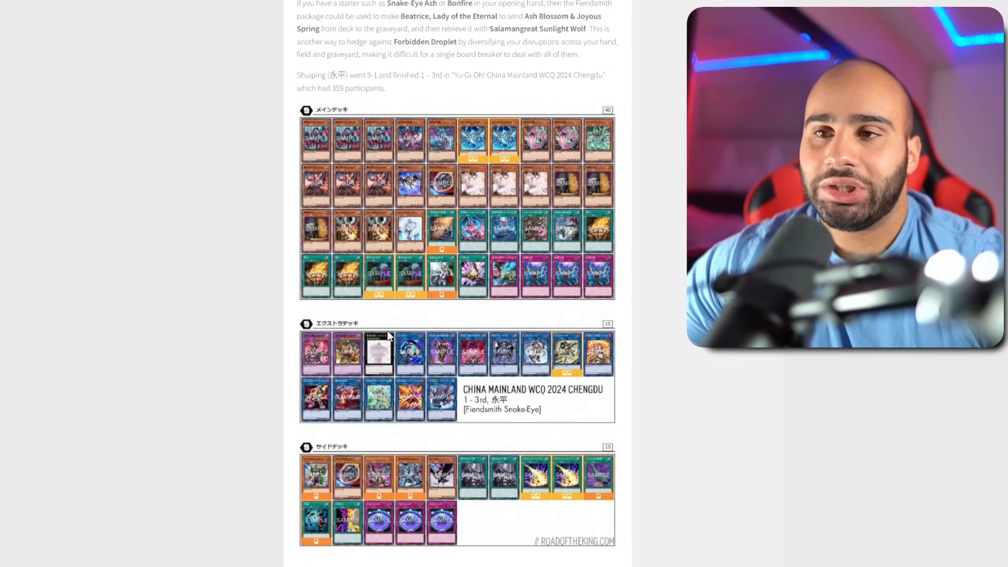
pyautogui.scroll(-3)
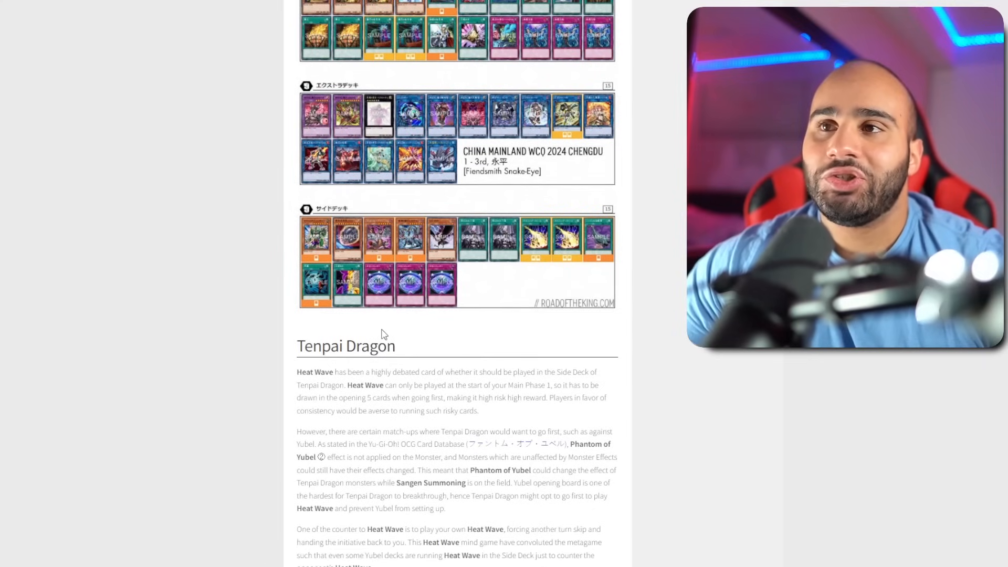
pyautogui.scroll(-3)
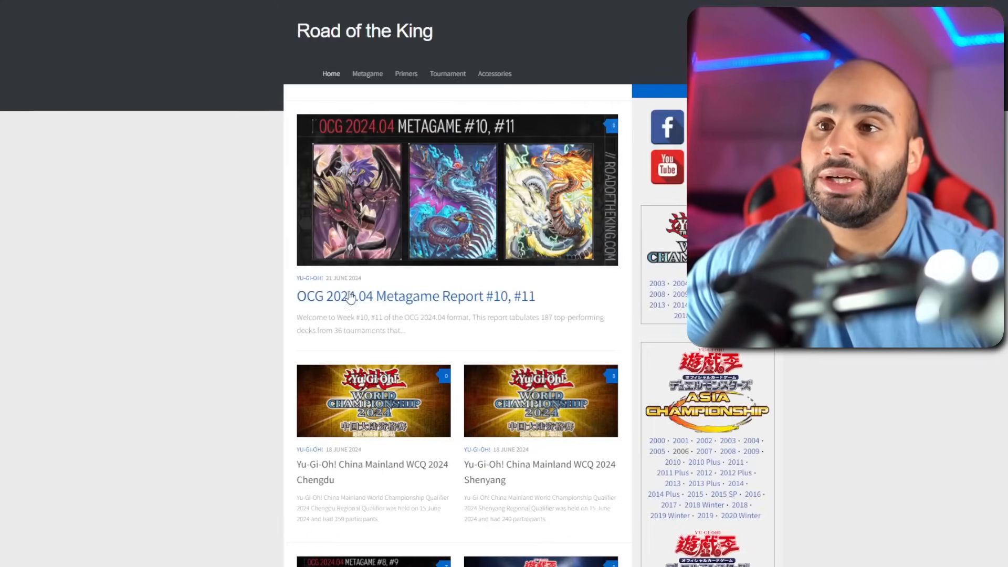
# Open the China Mainland WCQ 2024 Chengdu results, browse the Shenyang post, then return to the report
pyautogui.click(372, 471)
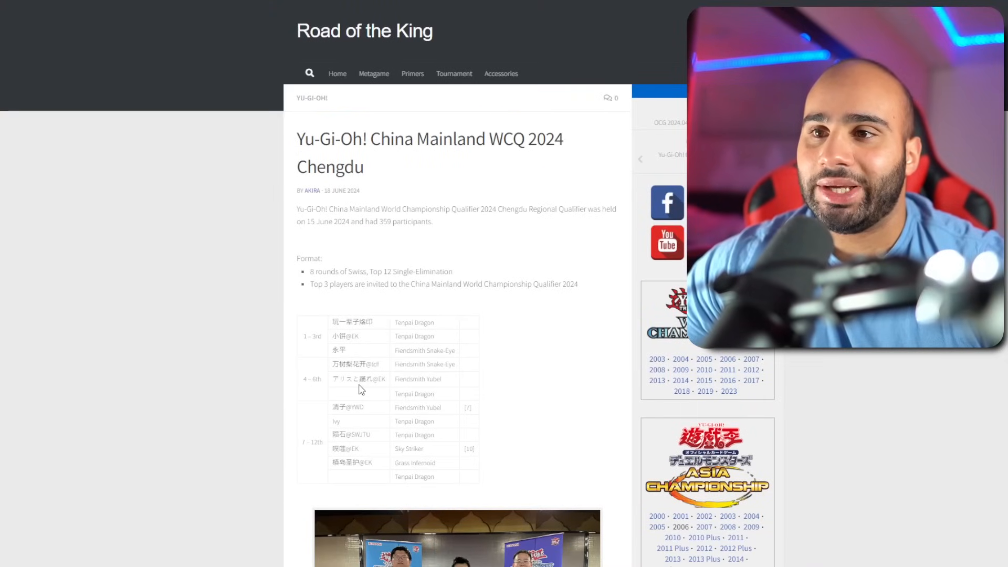
pyautogui.scroll(-3)
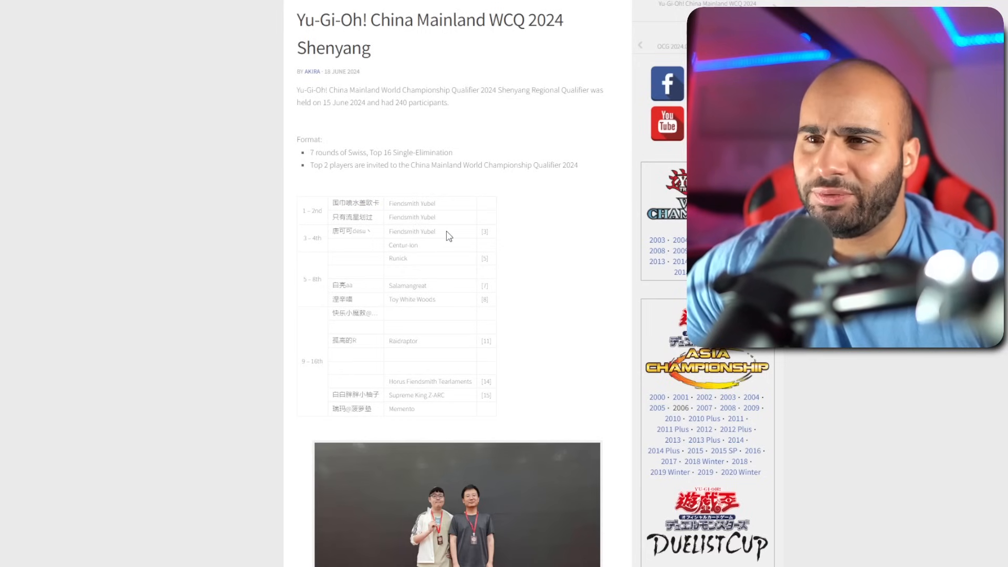
pyautogui.scroll(-3)
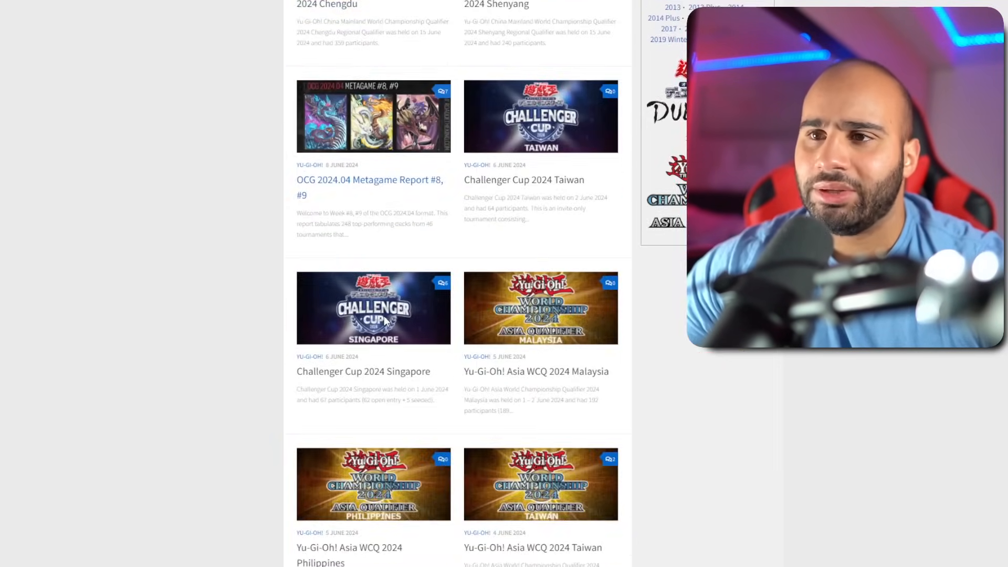
pyautogui.click(536, 372)
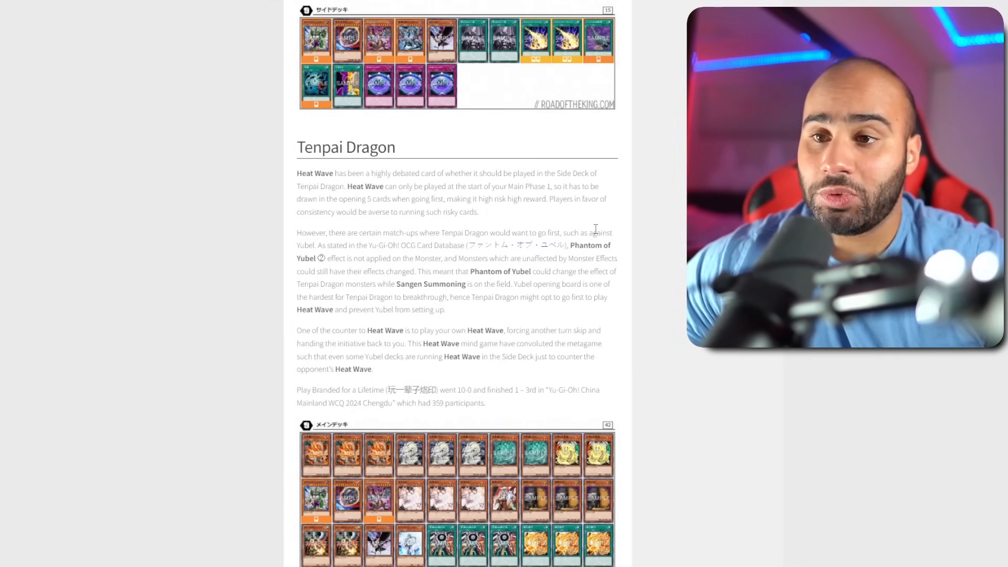
pyautogui.moveTo(295, 176)
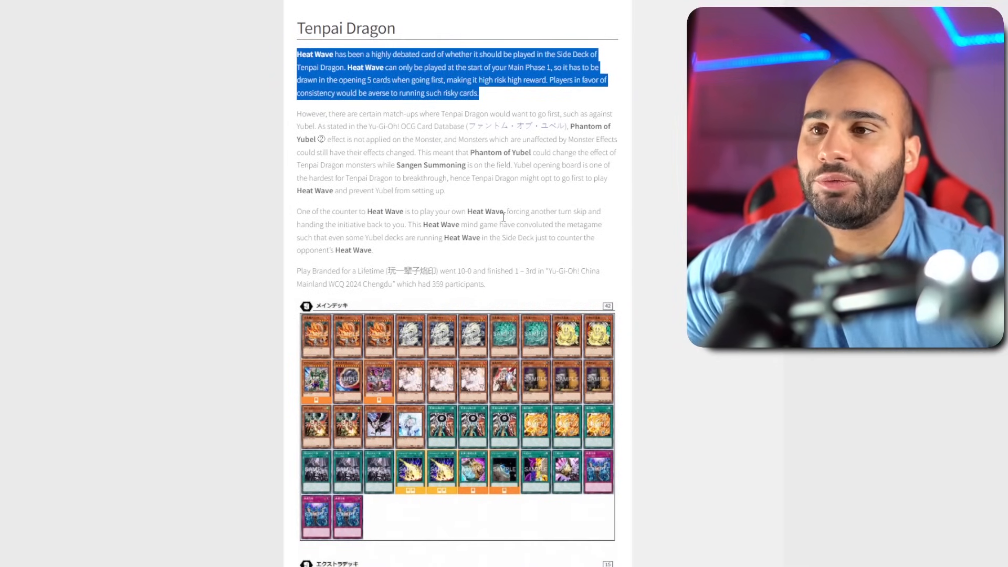
# Scroll through the Tenpai Dragon deck lists and back to its heading and Heat Wave notes
pyautogui.scroll(-3)
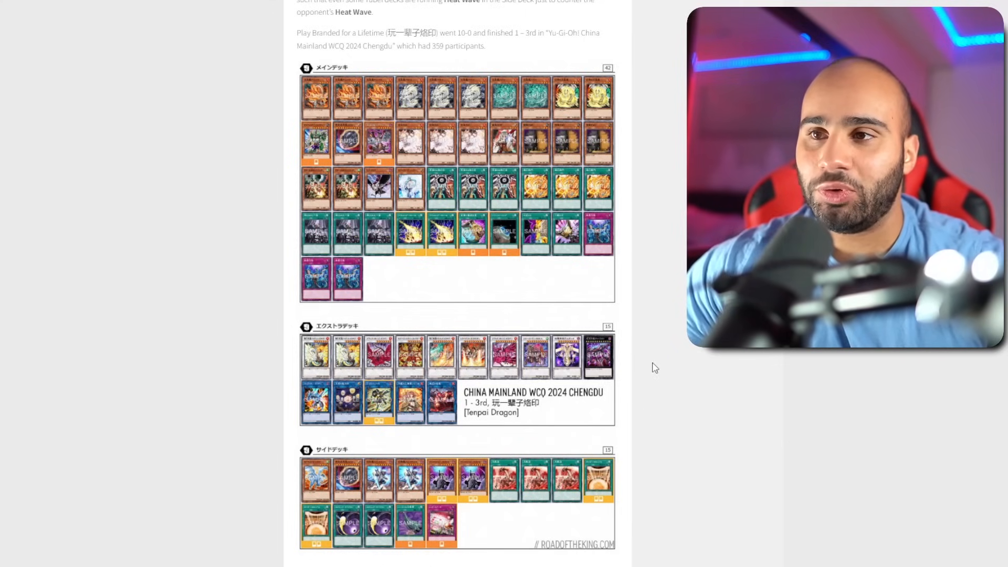
pyautogui.scroll(-3)
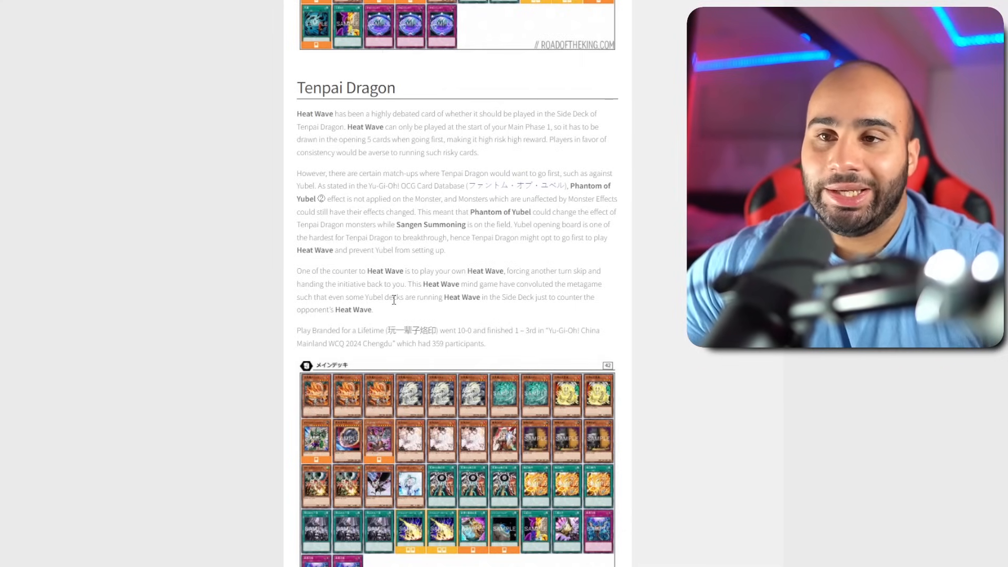
pyautogui.scroll(-3)
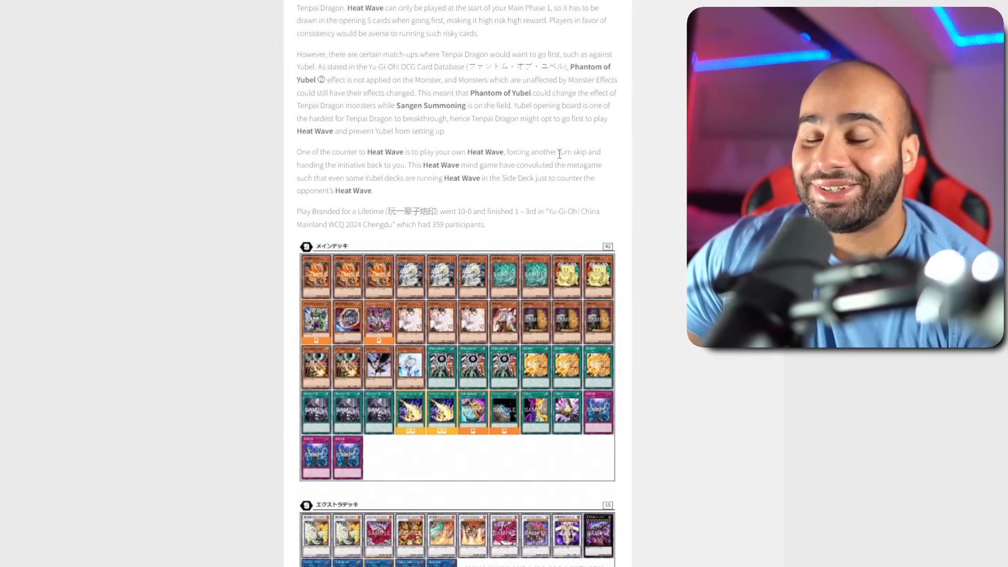
pyautogui.scroll(-3)
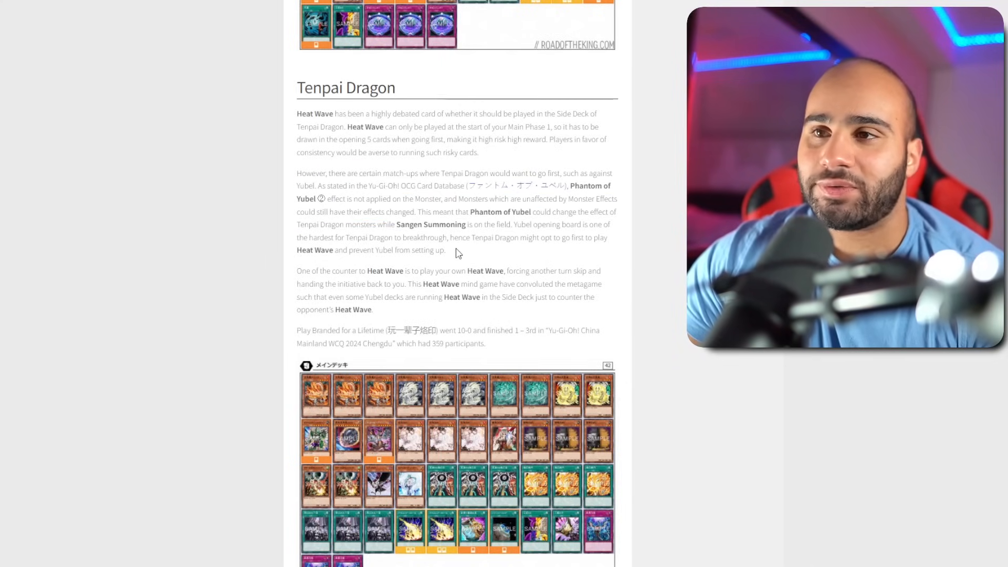
pyautogui.scroll(-3)
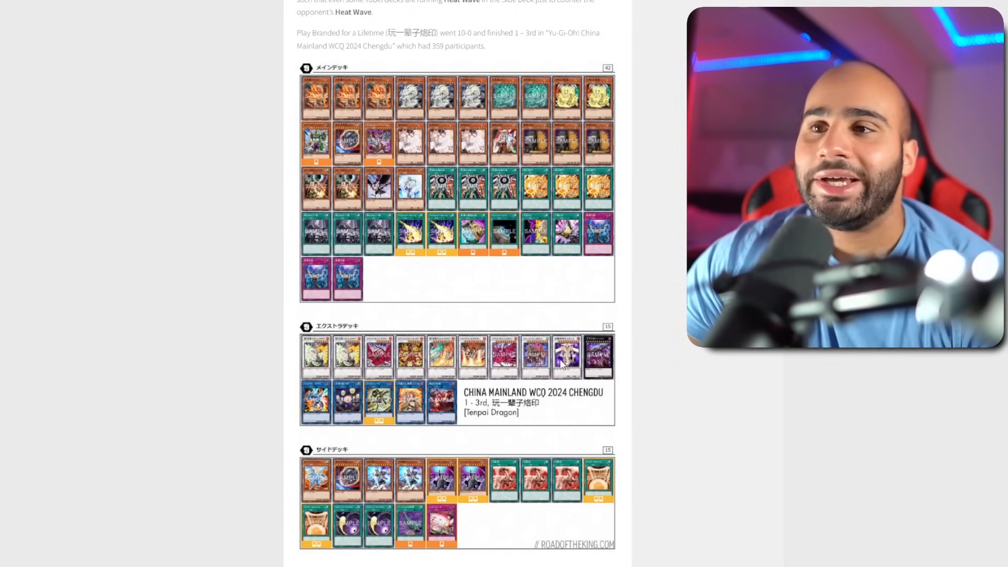
pyautogui.moveTo(579, 278)
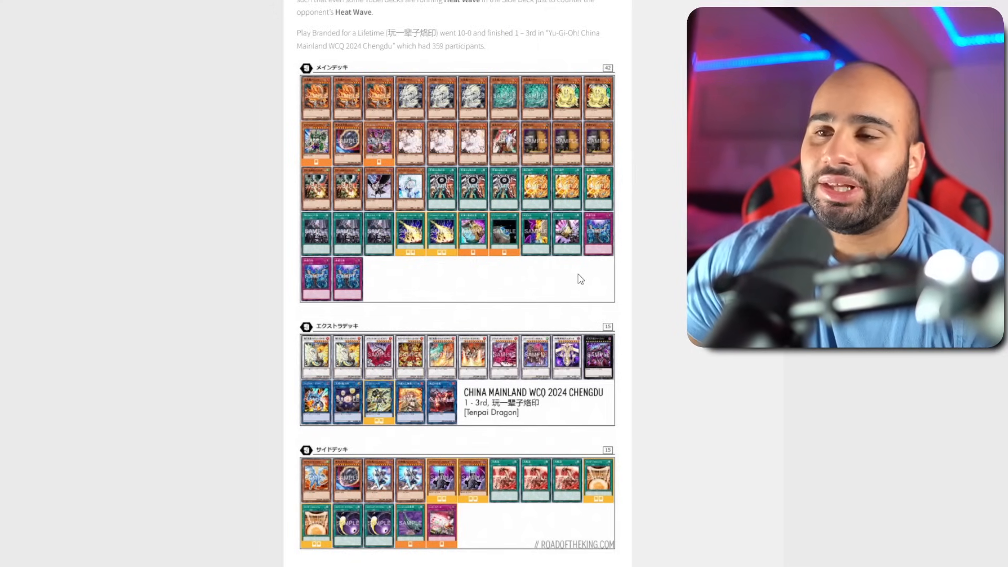
pyautogui.moveTo(370, 241)
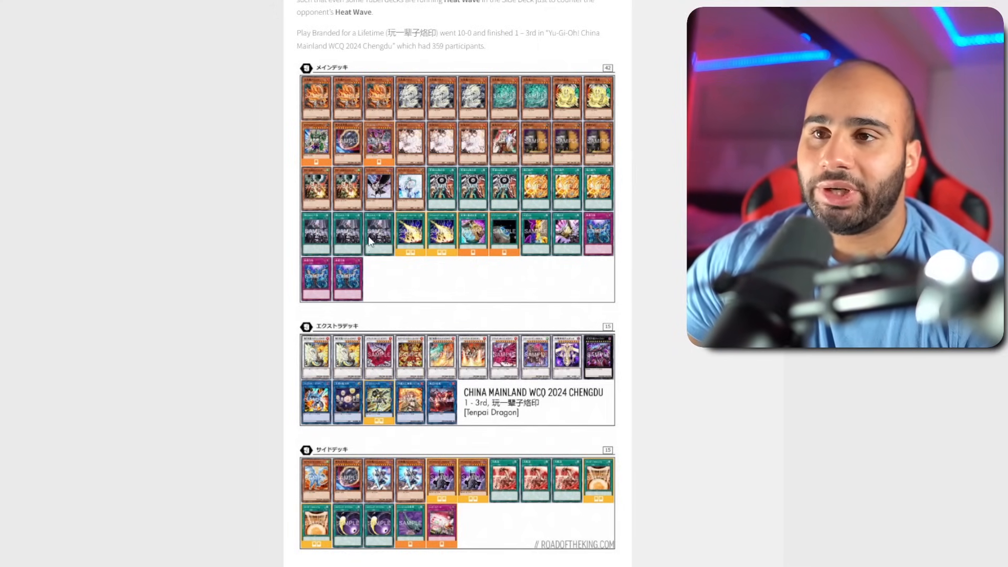
pyautogui.moveTo(401, 256)
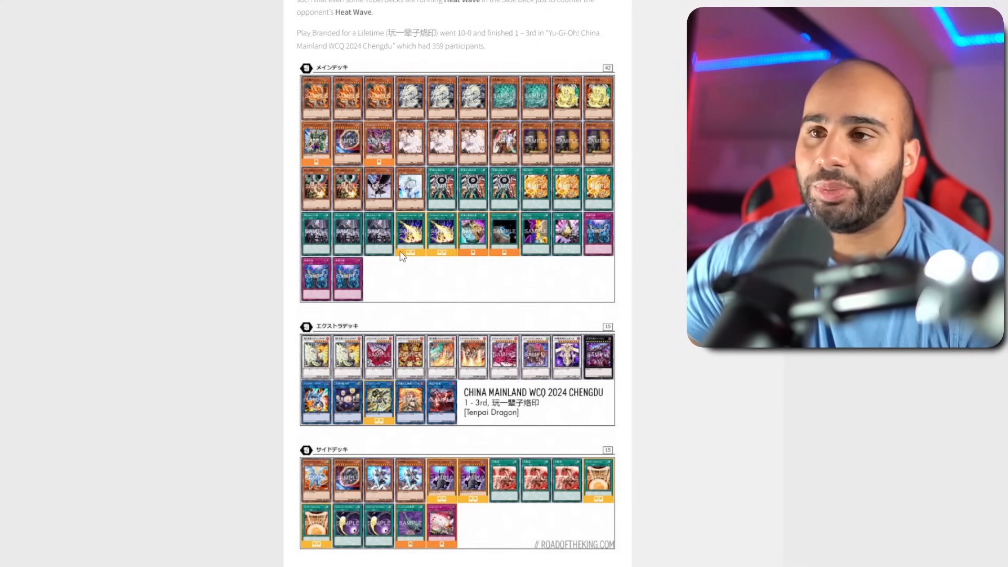
pyautogui.moveTo(519, 267)
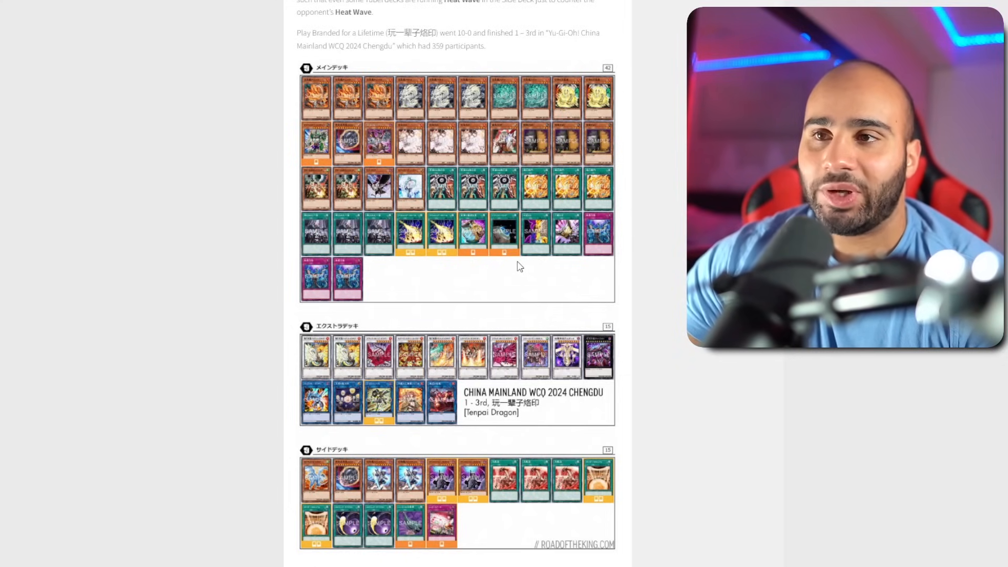
pyautogui.moveTo(506, 256)
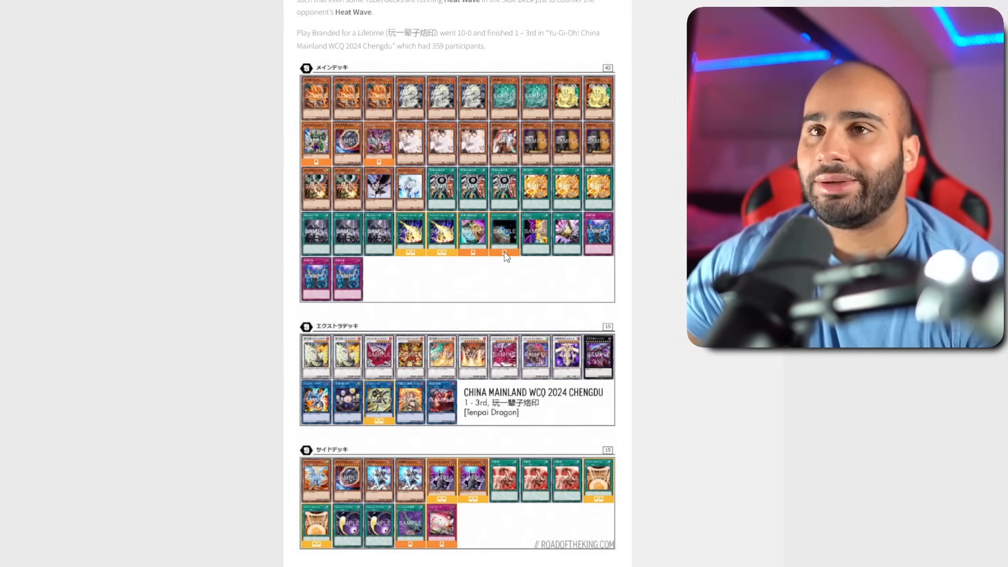
pyautogui.scroll(-3)
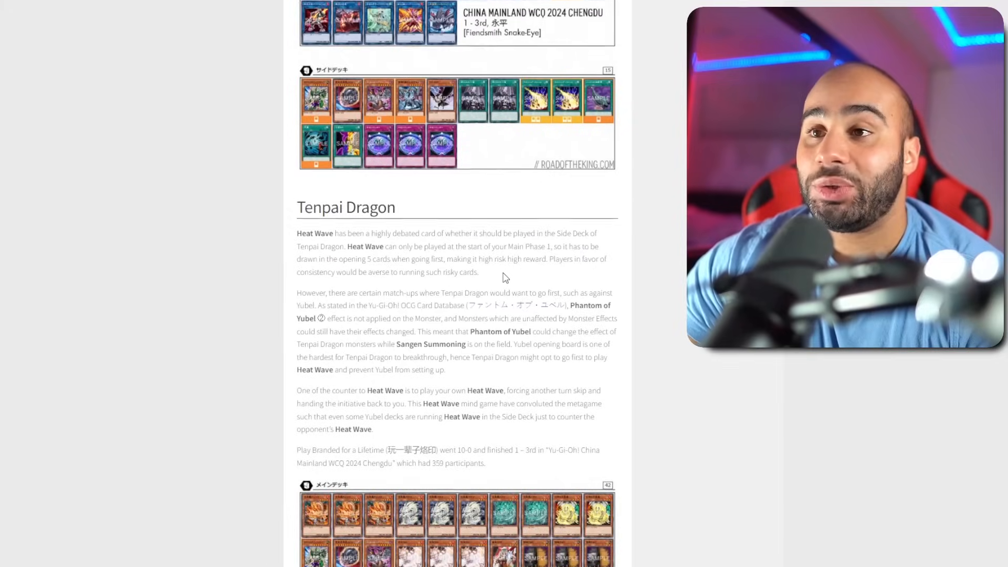
pyautogui.scroll(-3)
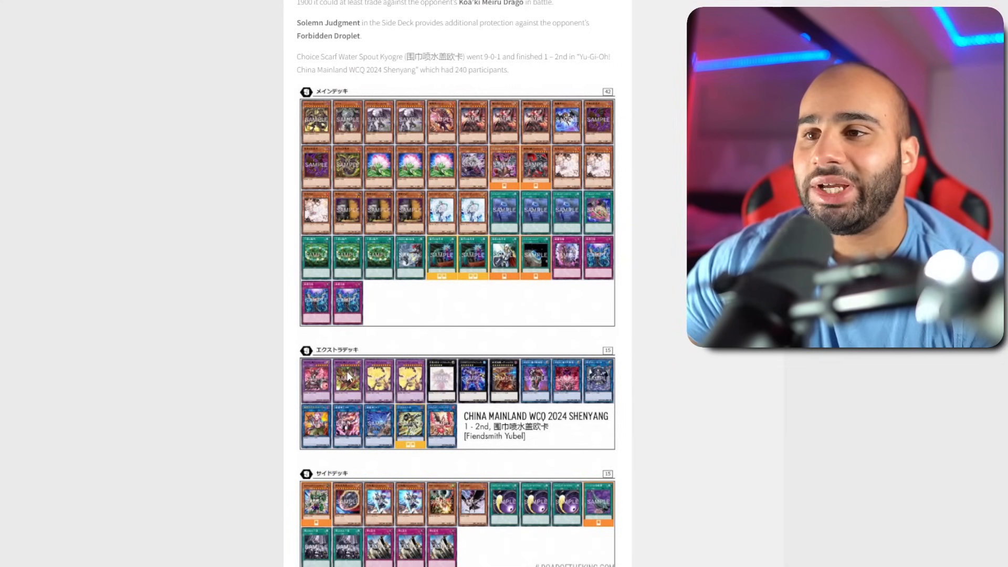
pyautogui.scroll(-3)
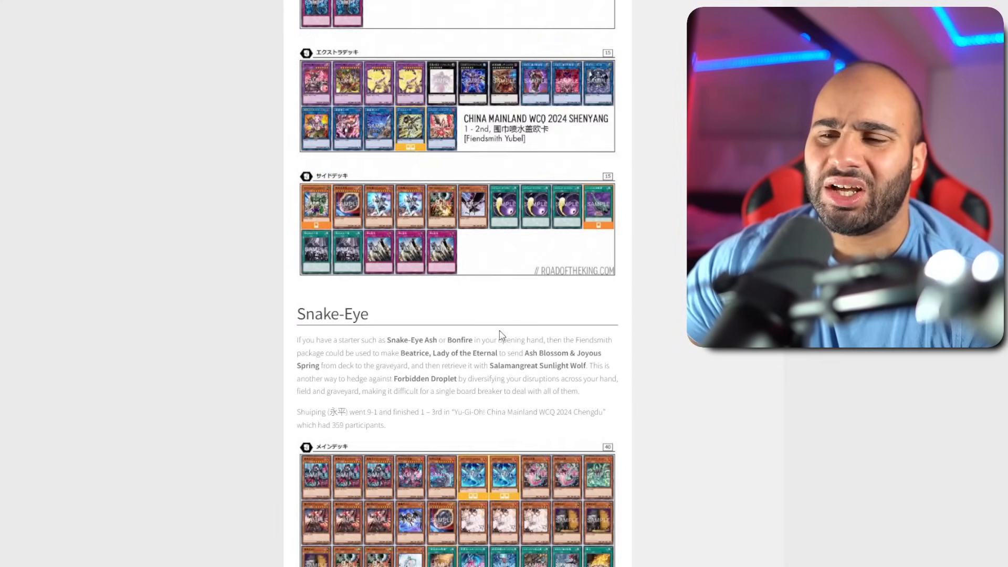
pyautogui.scroll(-3)
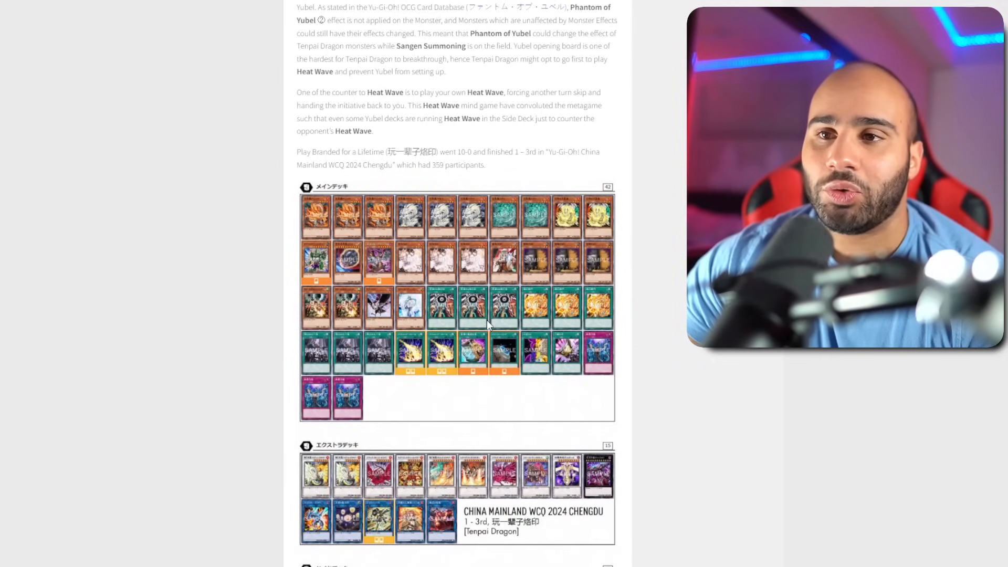
pyautogui.moveTo(401, 361)
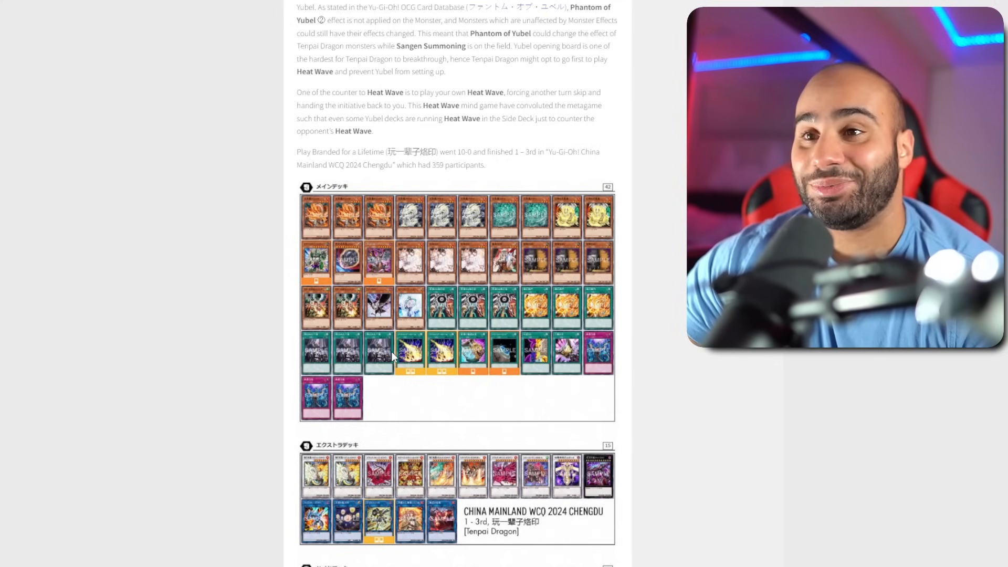
pyautogui.moveTo(335, 105); pyautogui.dragTo(372, 131)
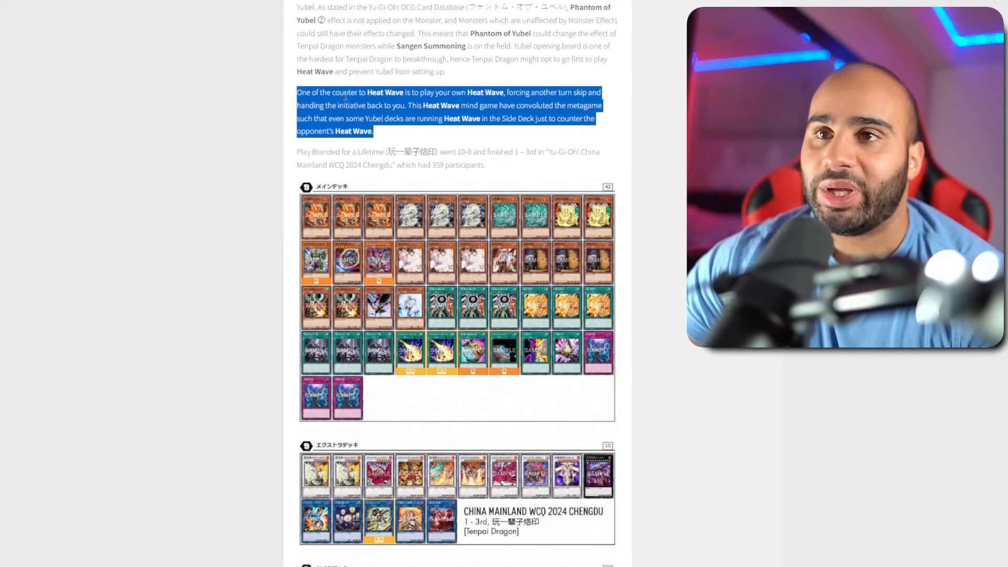
pyautogui.click(436, 73)
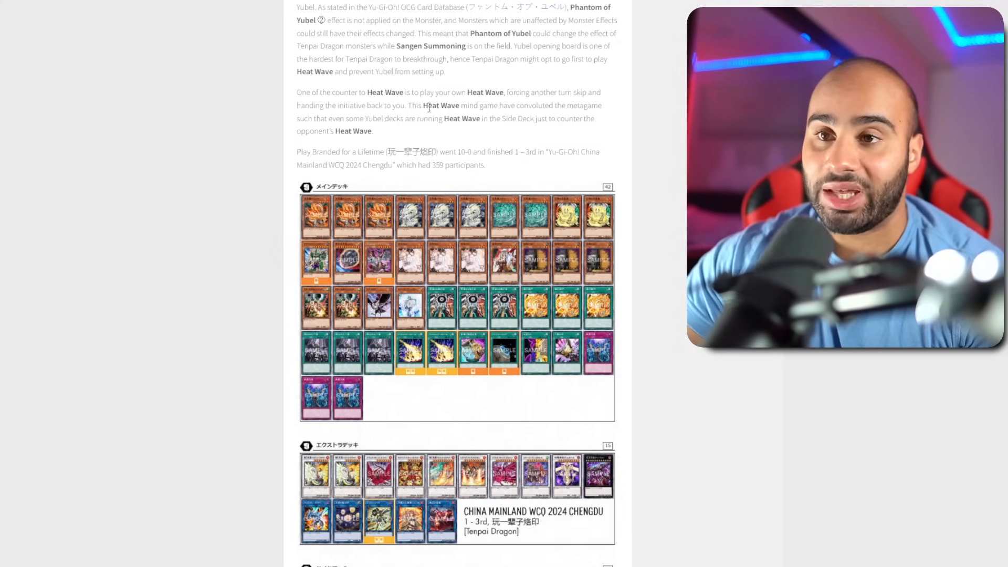
pyautogui.moveTo(443, 150)
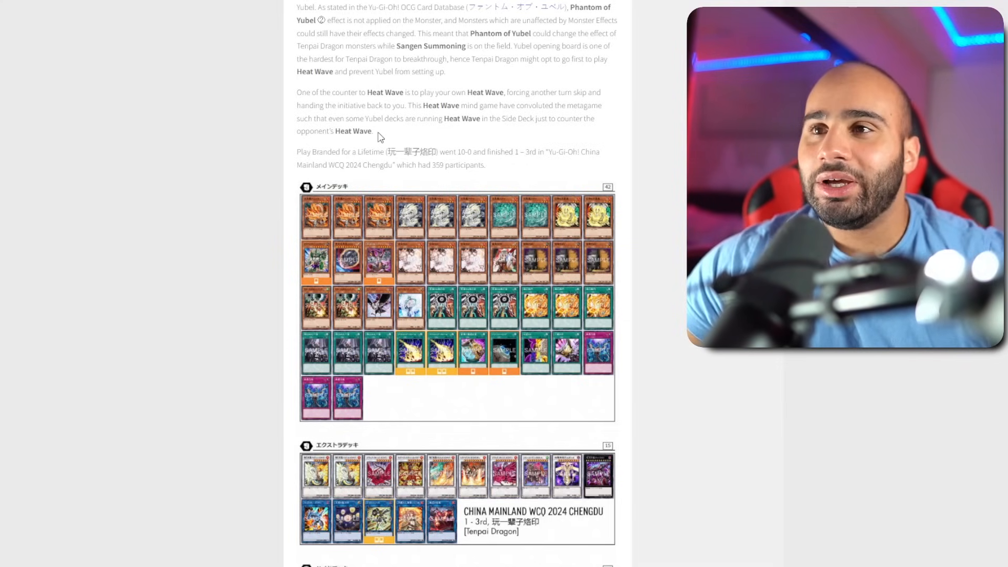
# Highlight and clear the Conclusion's top-contenders sentence, then reach the Shenzhen WCQ 2024 results page
pyautogui.scroll(-3)
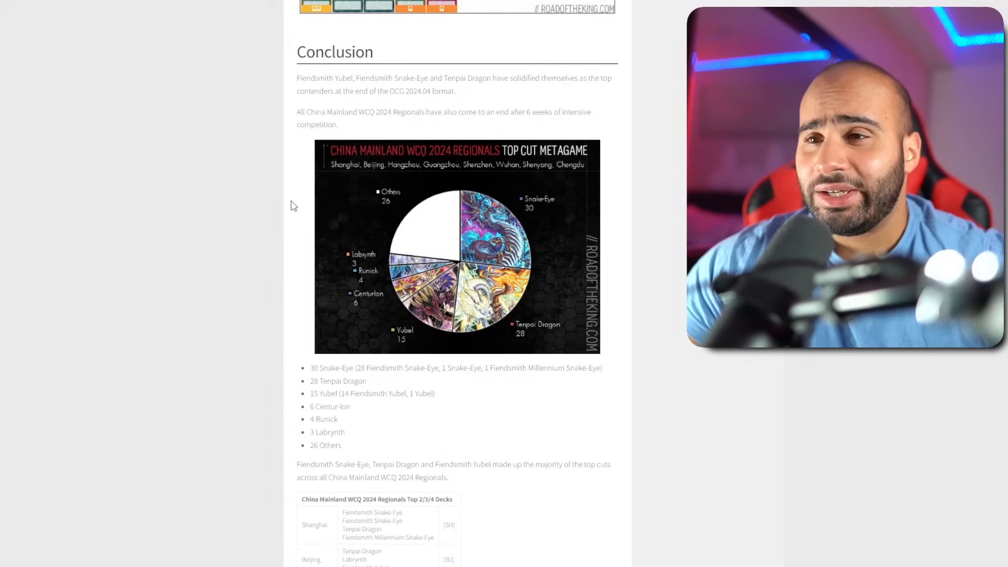
pyautogui.moveTo(296, 78); pyautogui.dragTo(436, 91)
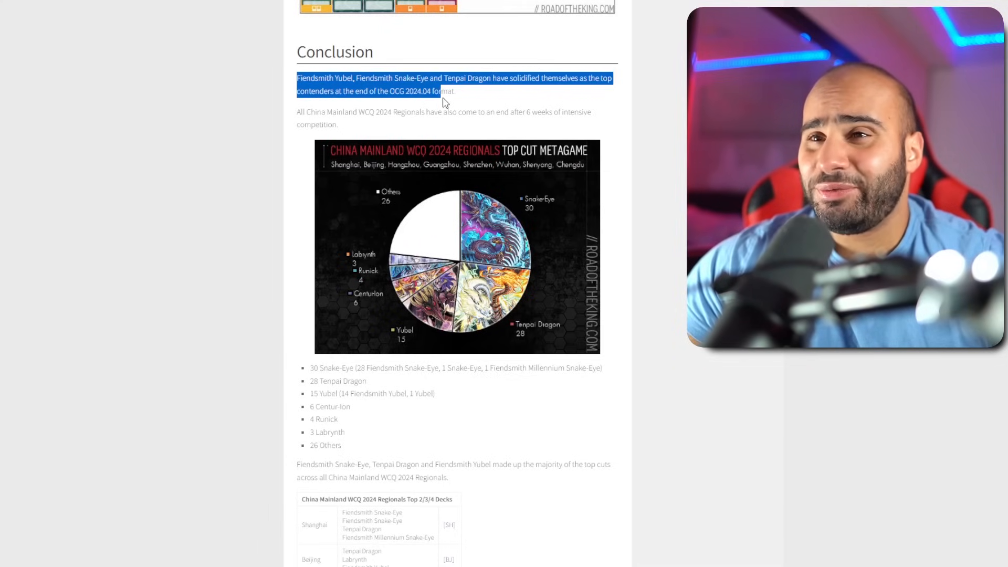
pyautogui.click(496, 95)
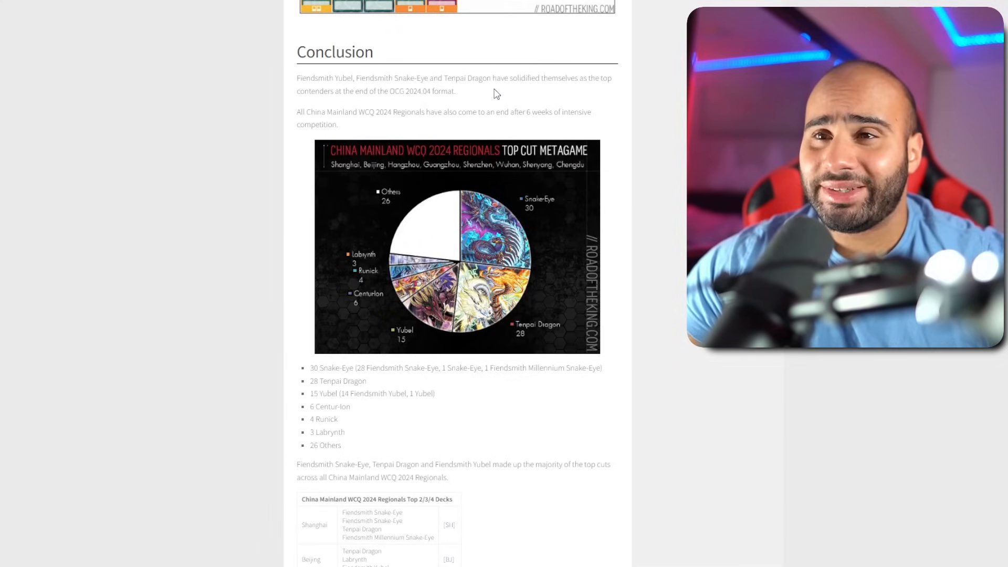
pyautogui.scroll(-3)
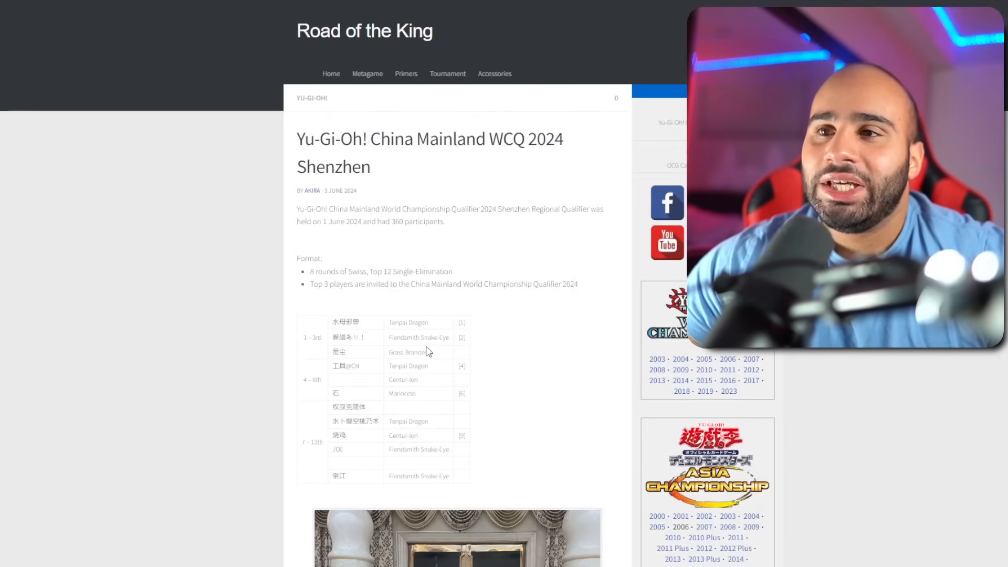
# Highlight the 2nd–3rd place rows, then scroll the report down to the regionals top-cut pie chart
pyautogui.moveTo(398, 337); pyautogui.dragTo(430, 352)
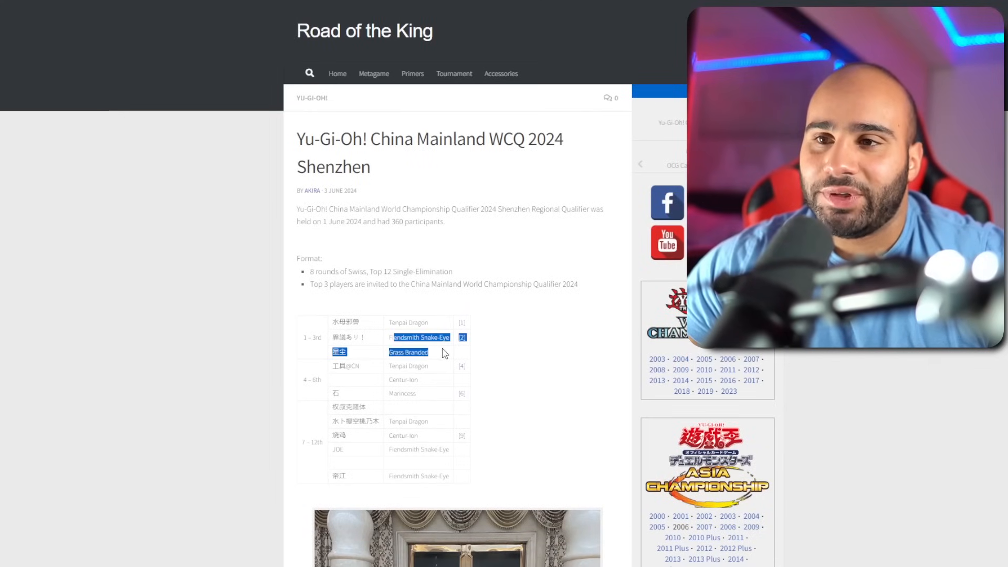
pyautogui.scroll(-3)
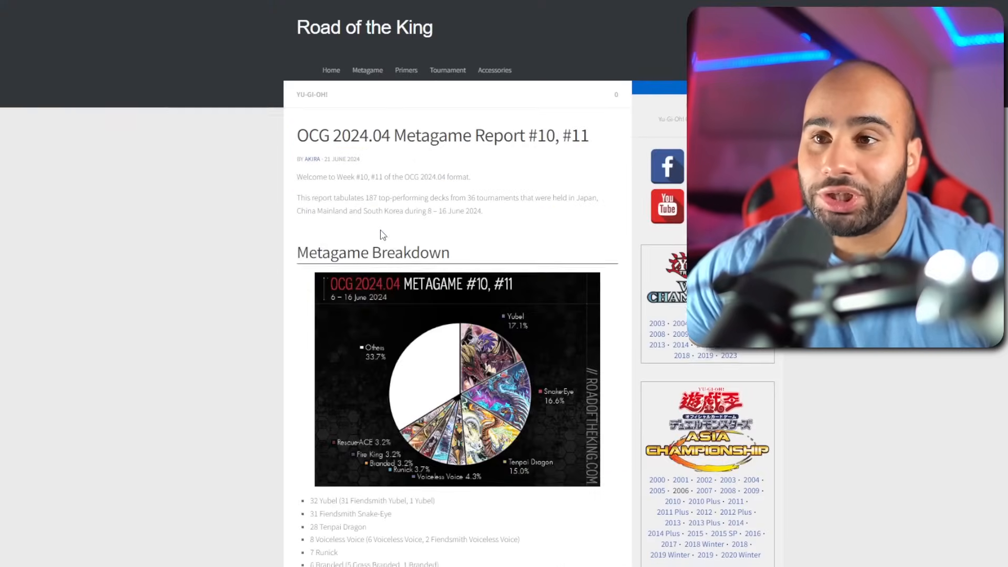
pyautogui.scroll(-3)
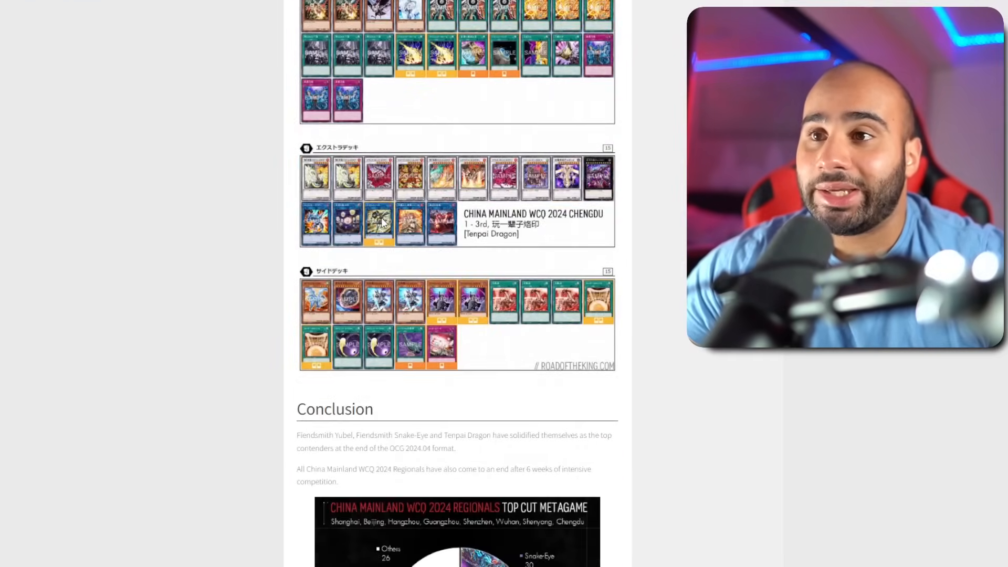
pyautogui.scroll(-3)
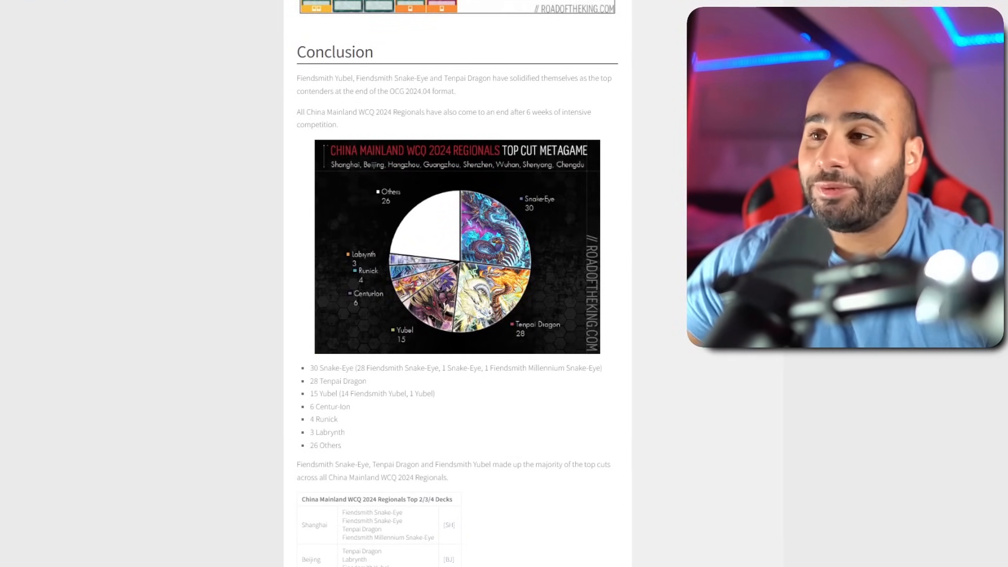